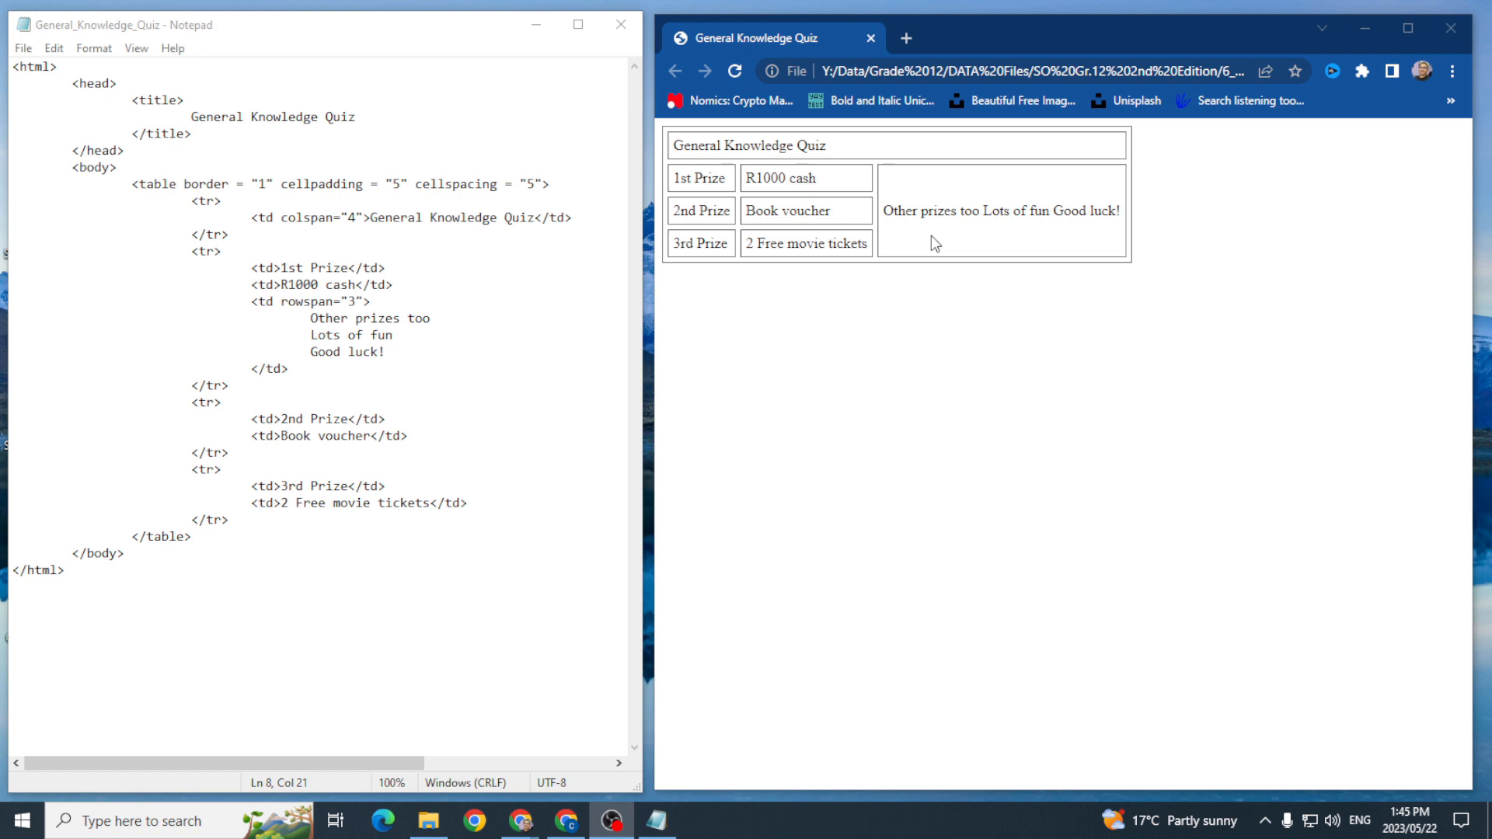
mouse_move(882, 180)
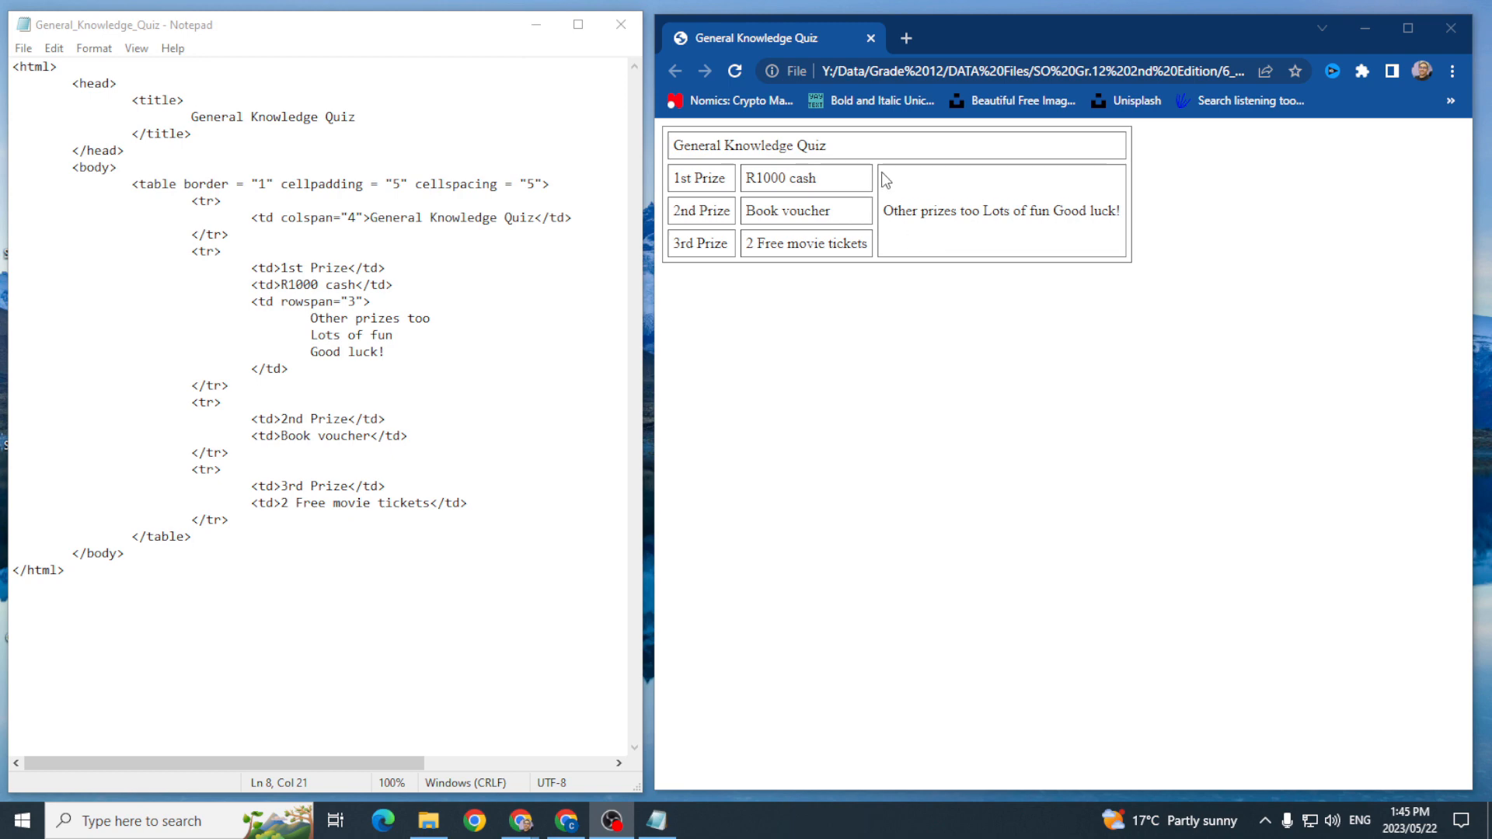
mouse_move(887, 209)
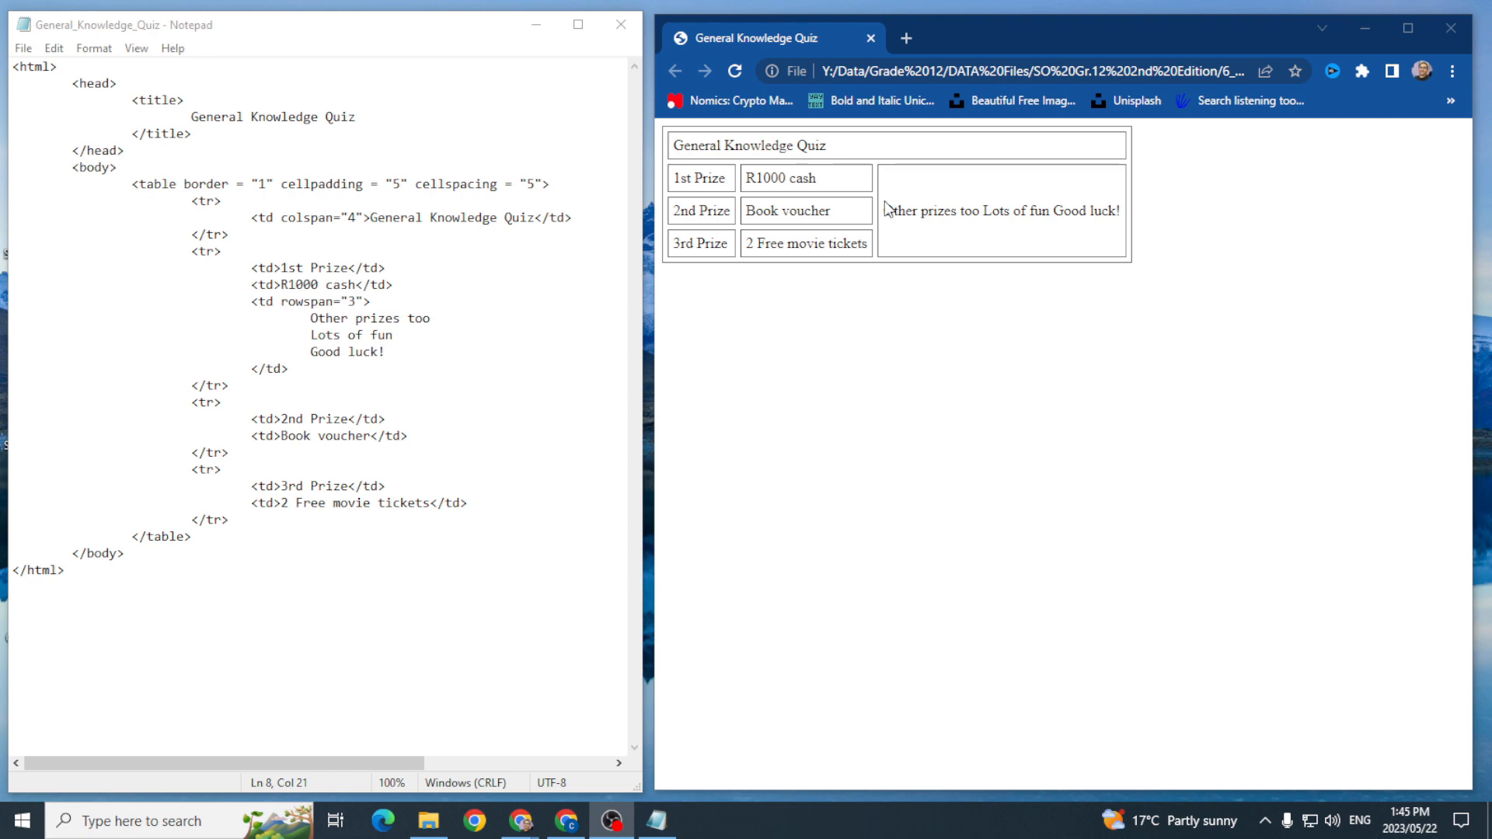
mouse_move(877, 172)
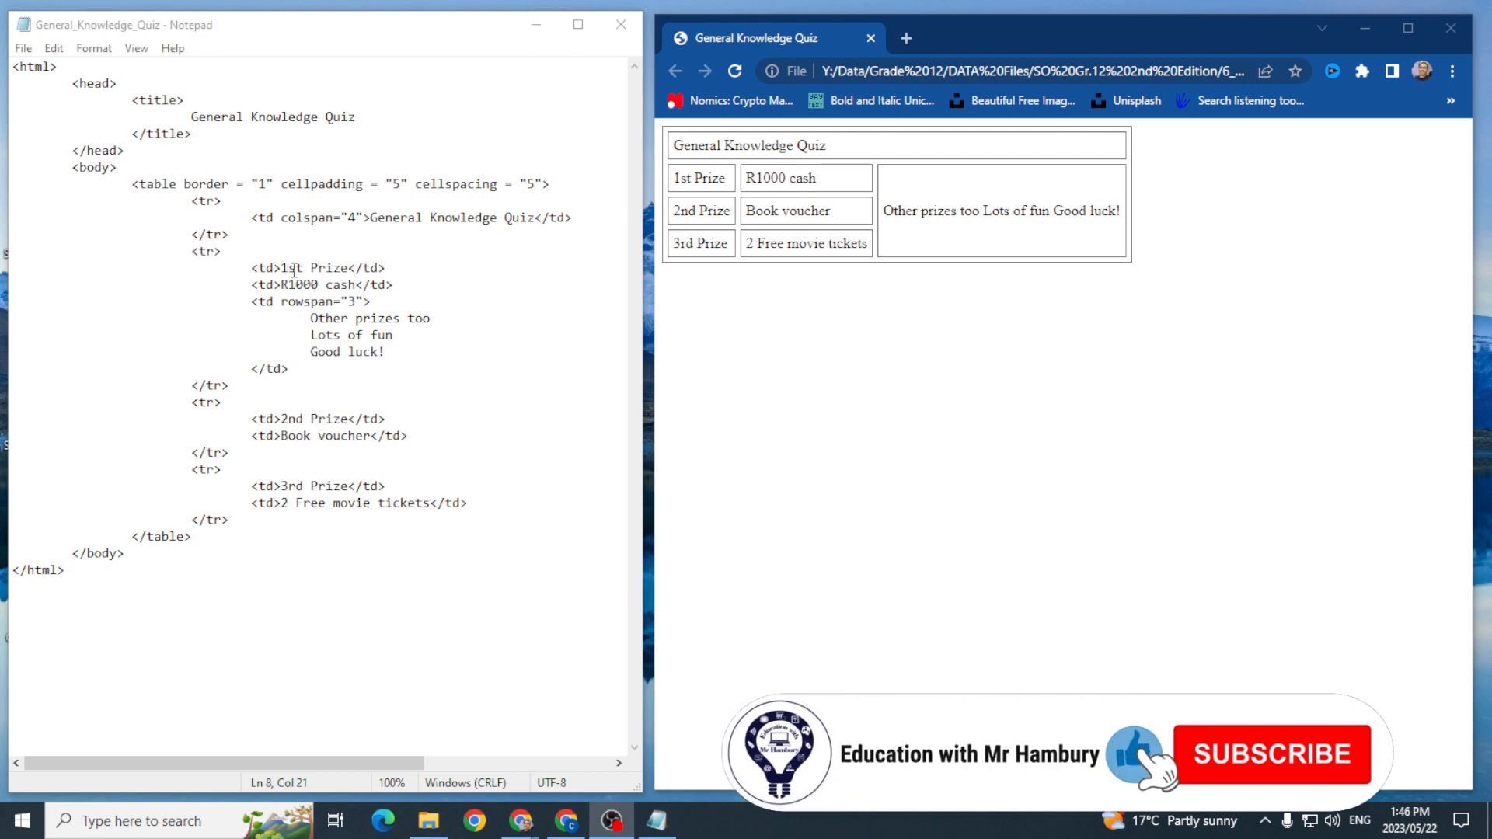
Step: Insert a <td>sdf</td> cell after the R1000 cash cell and bring up the Chrome preview
left_click(392, 283)
type("<")
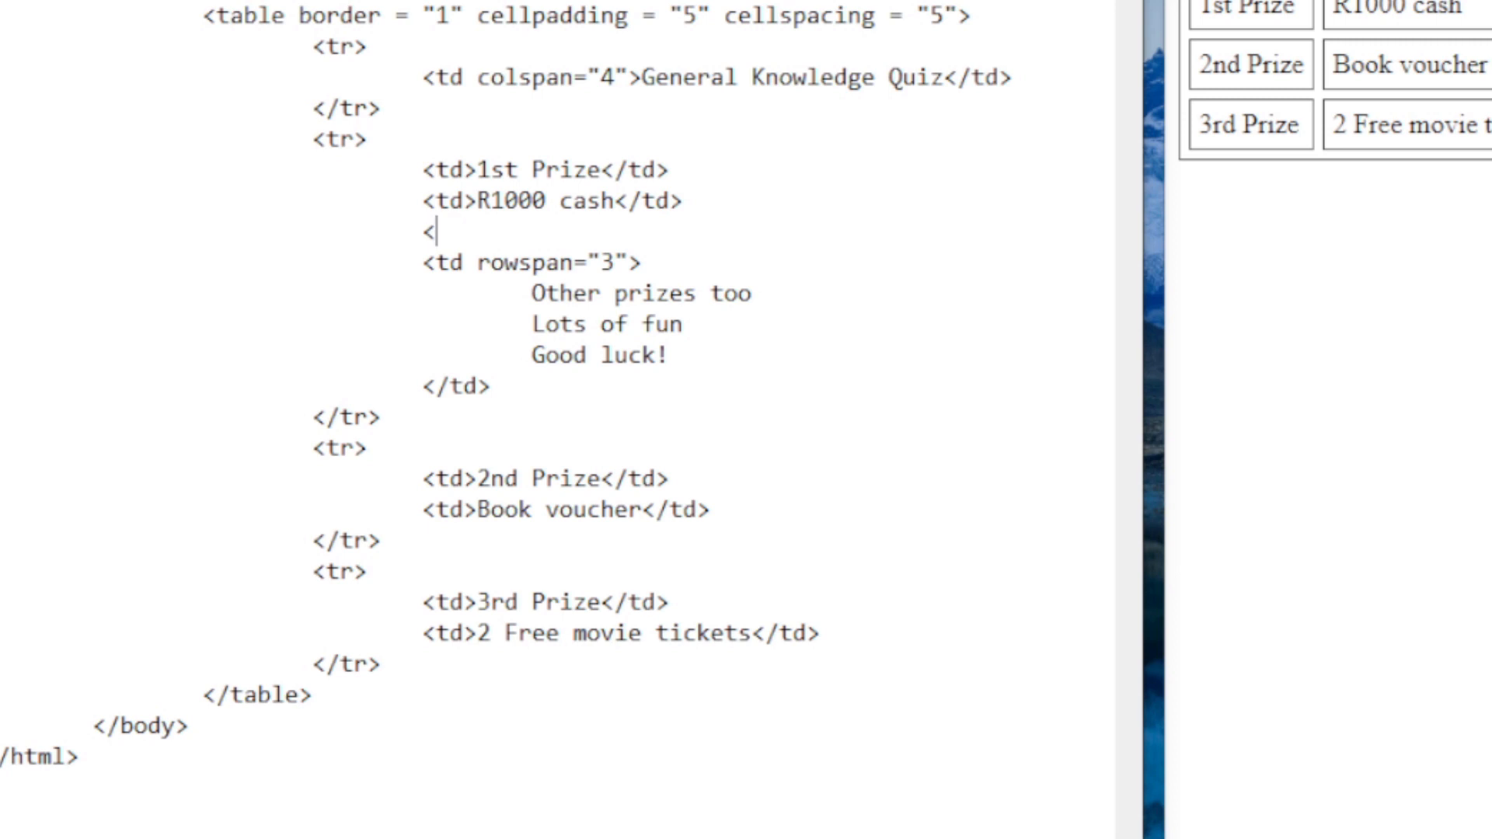
type("td>sdf")
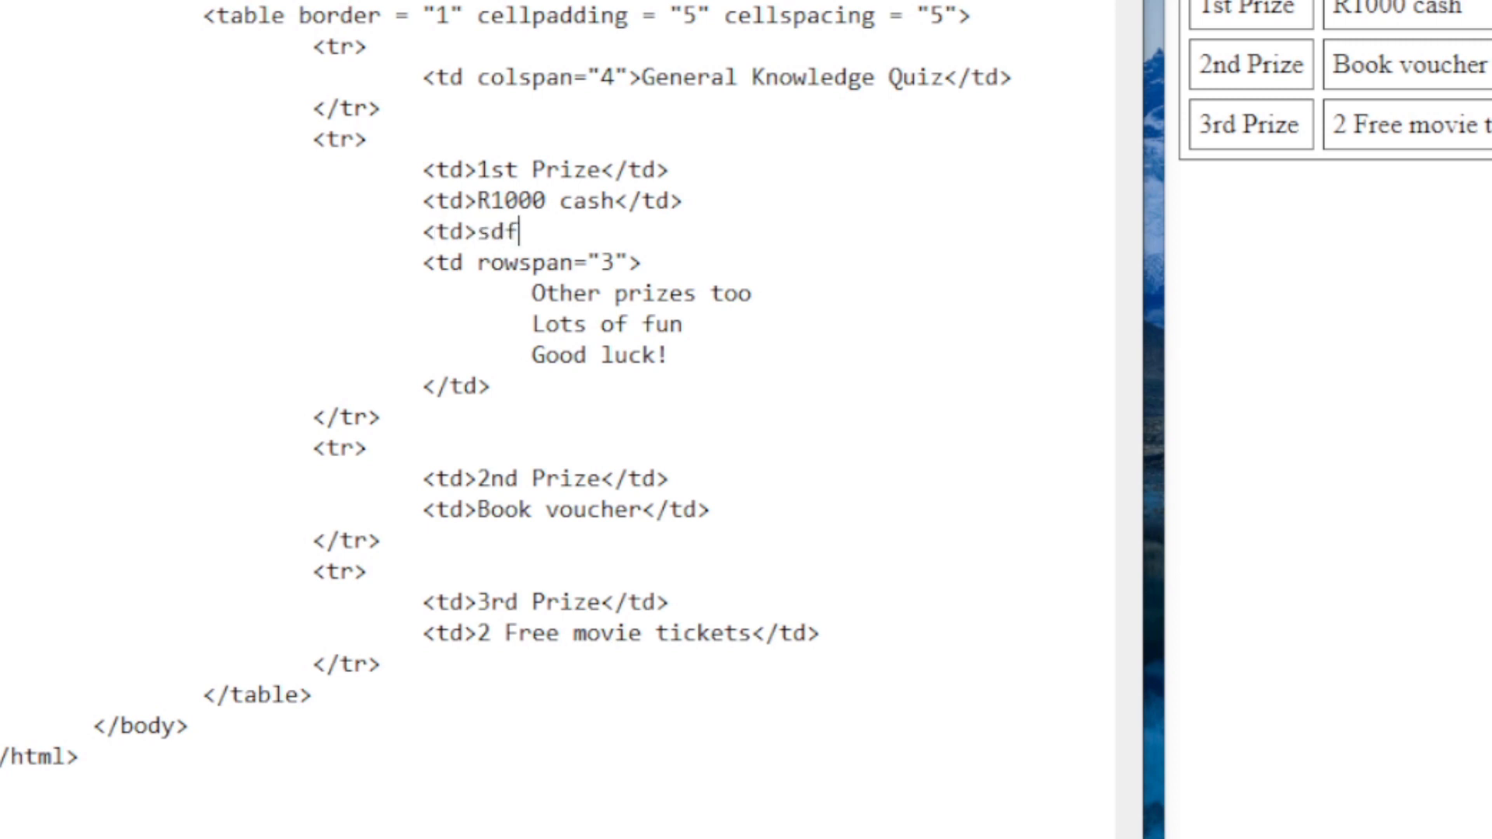
type("</td>")
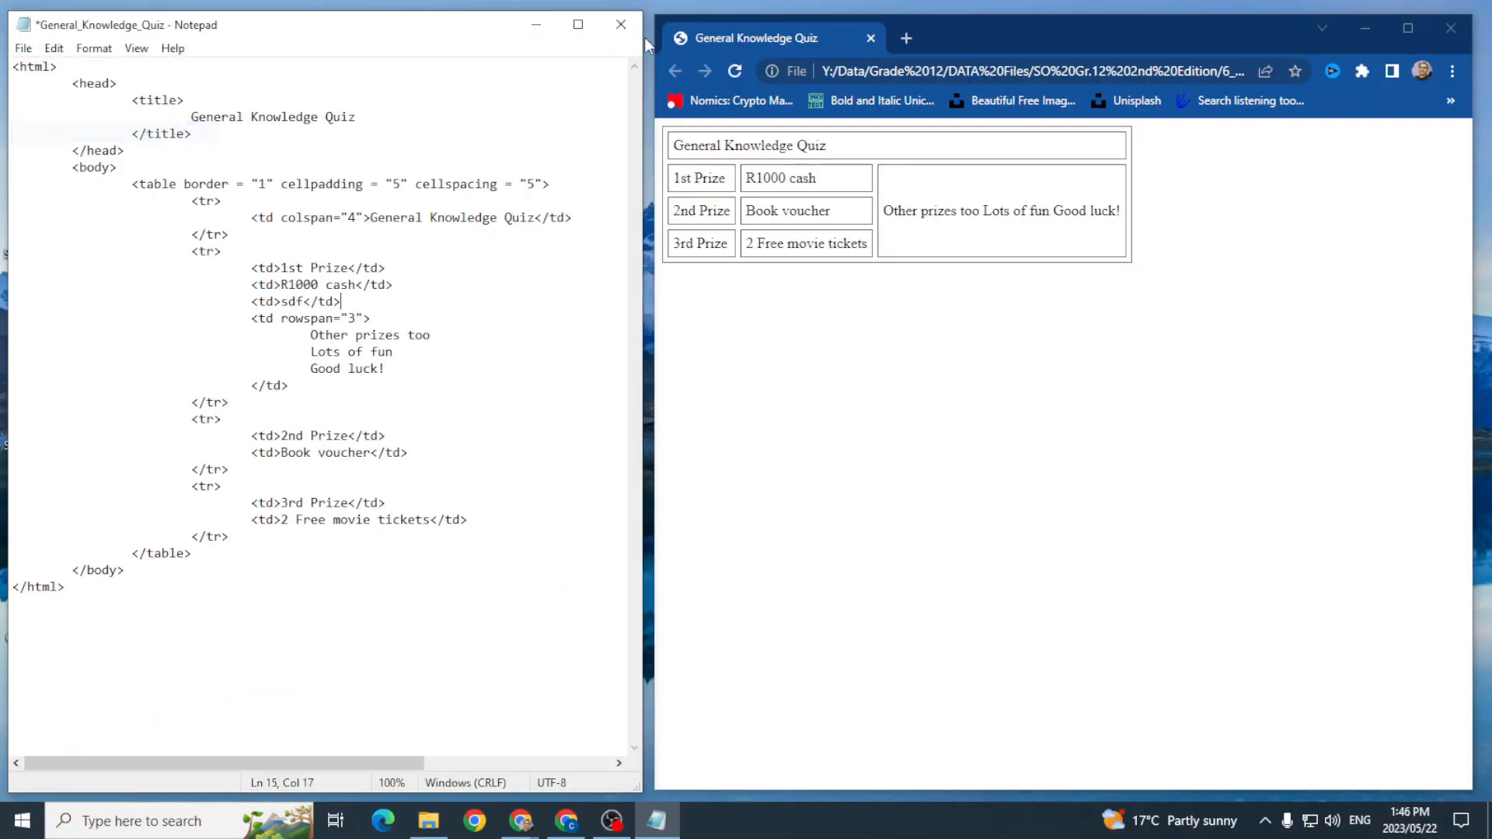
left_click(734, 70)
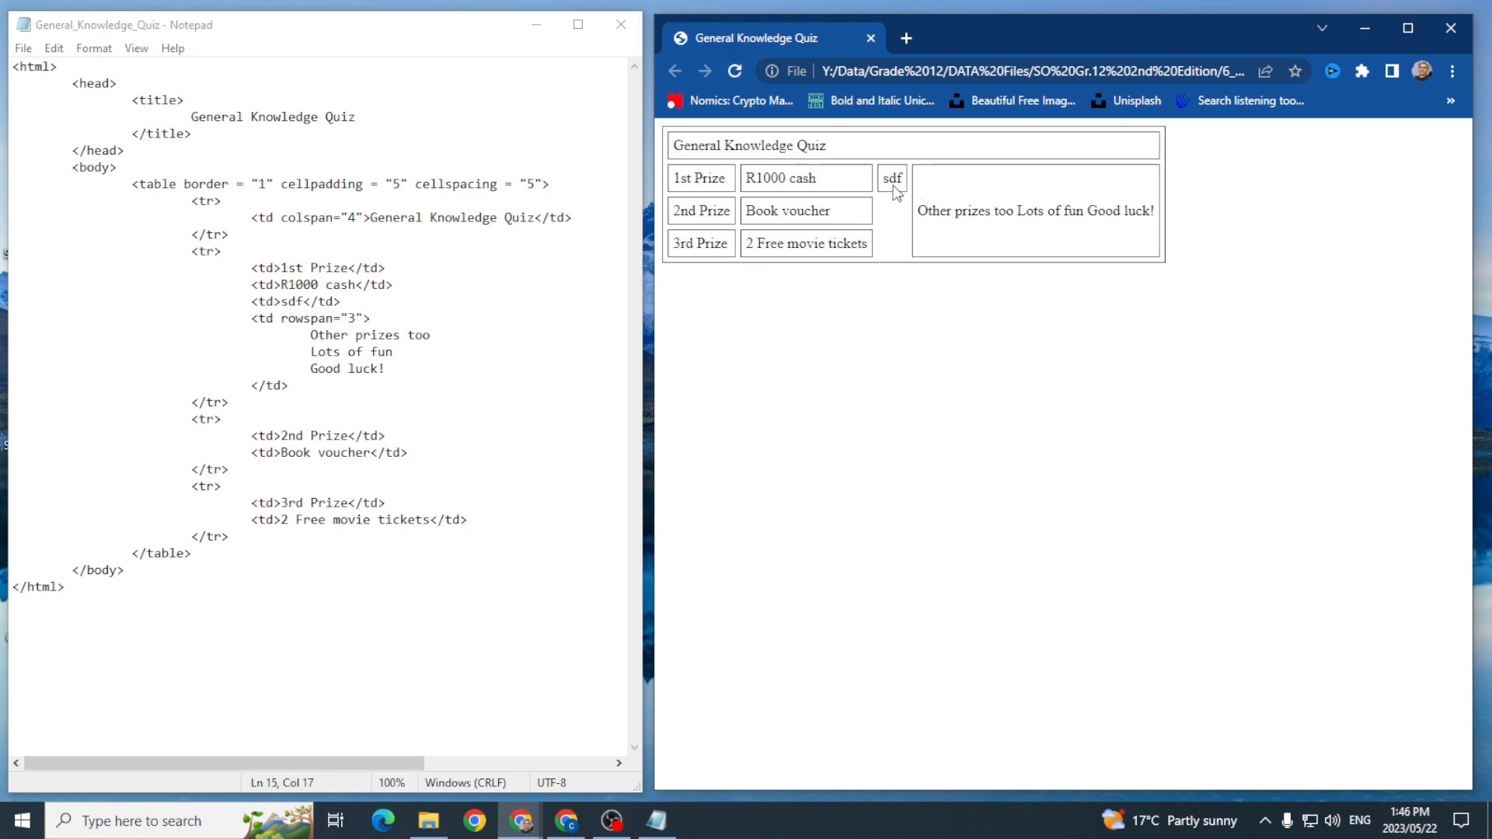
mouse_move(452, 298)
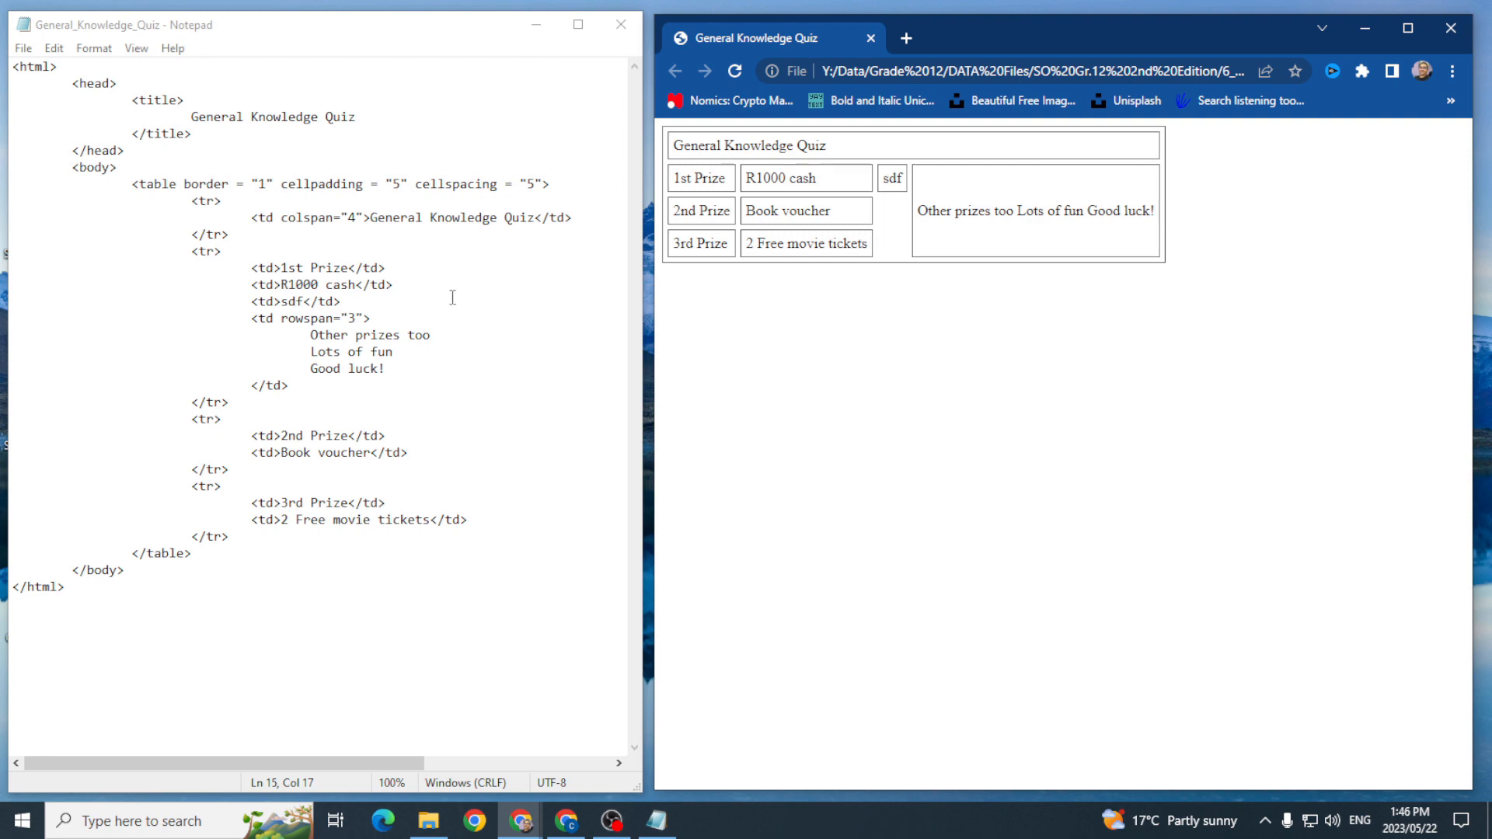
Step: Add rowspan="3" to the sdf cell's opening td tag and save the file
left_click(285, 302)
type(" rowspa")
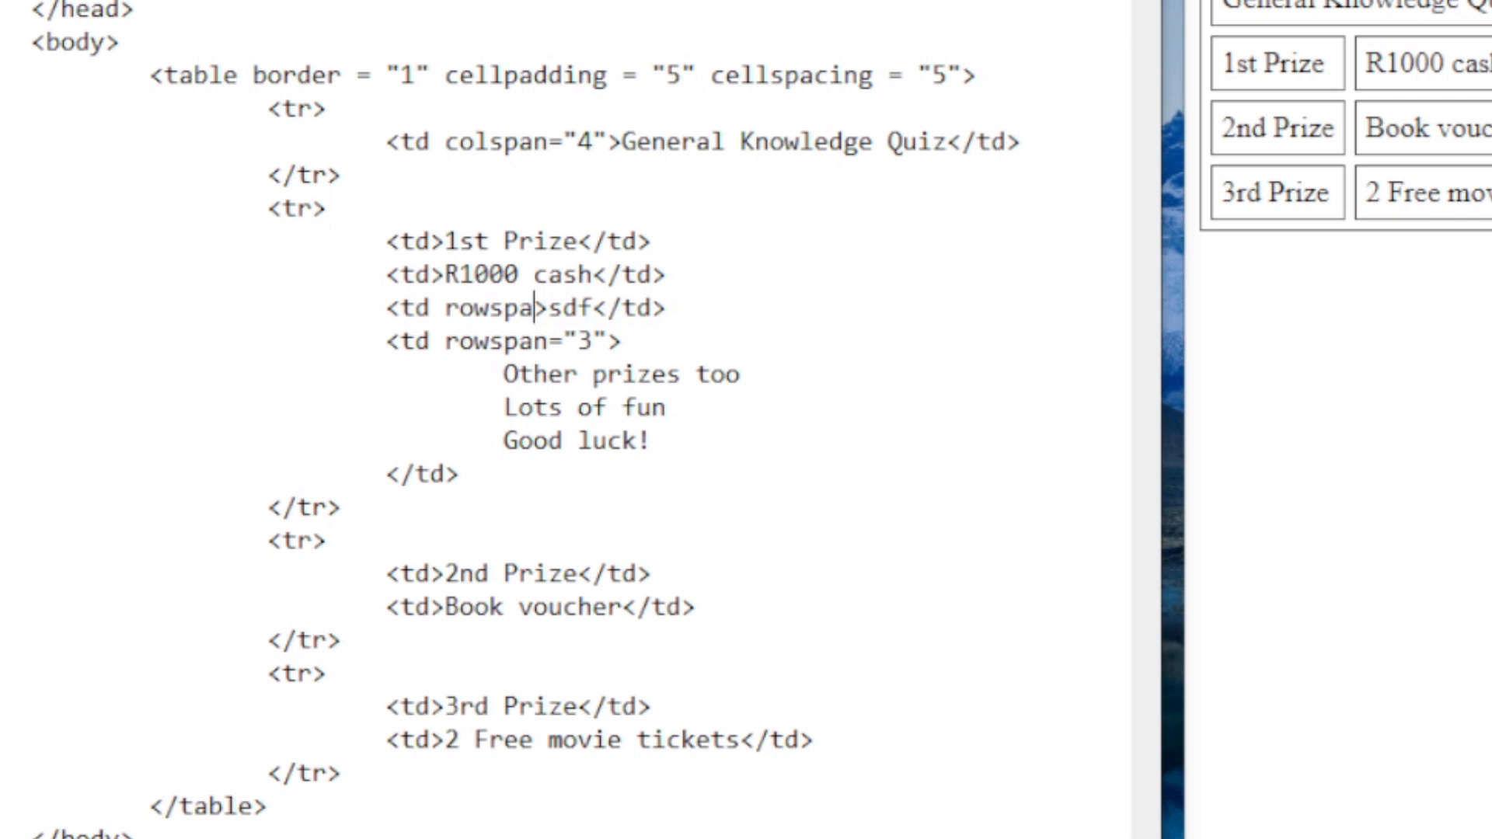
type("n=\"3\"")
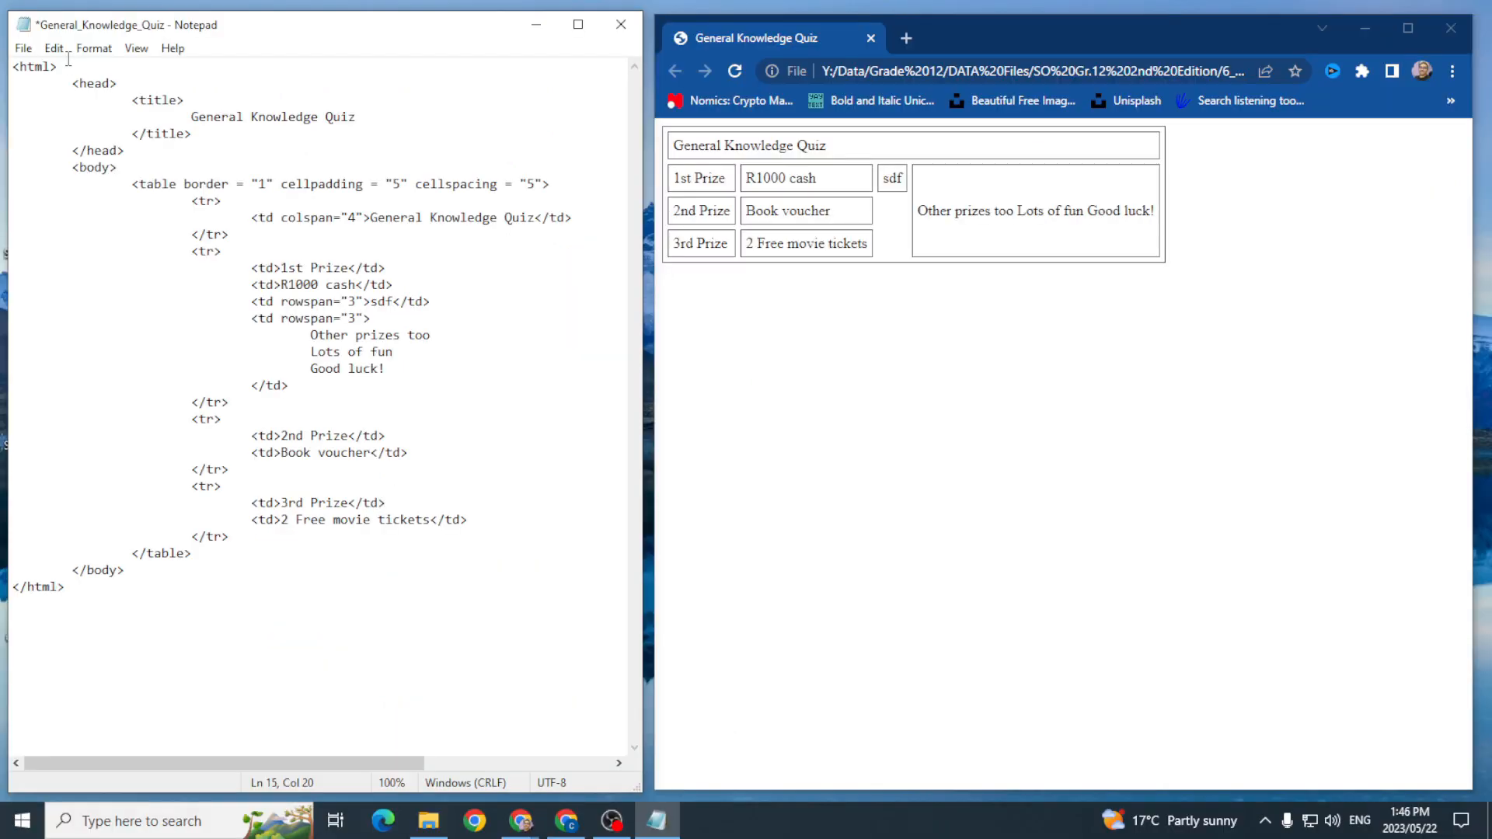
key("ctrl+s")
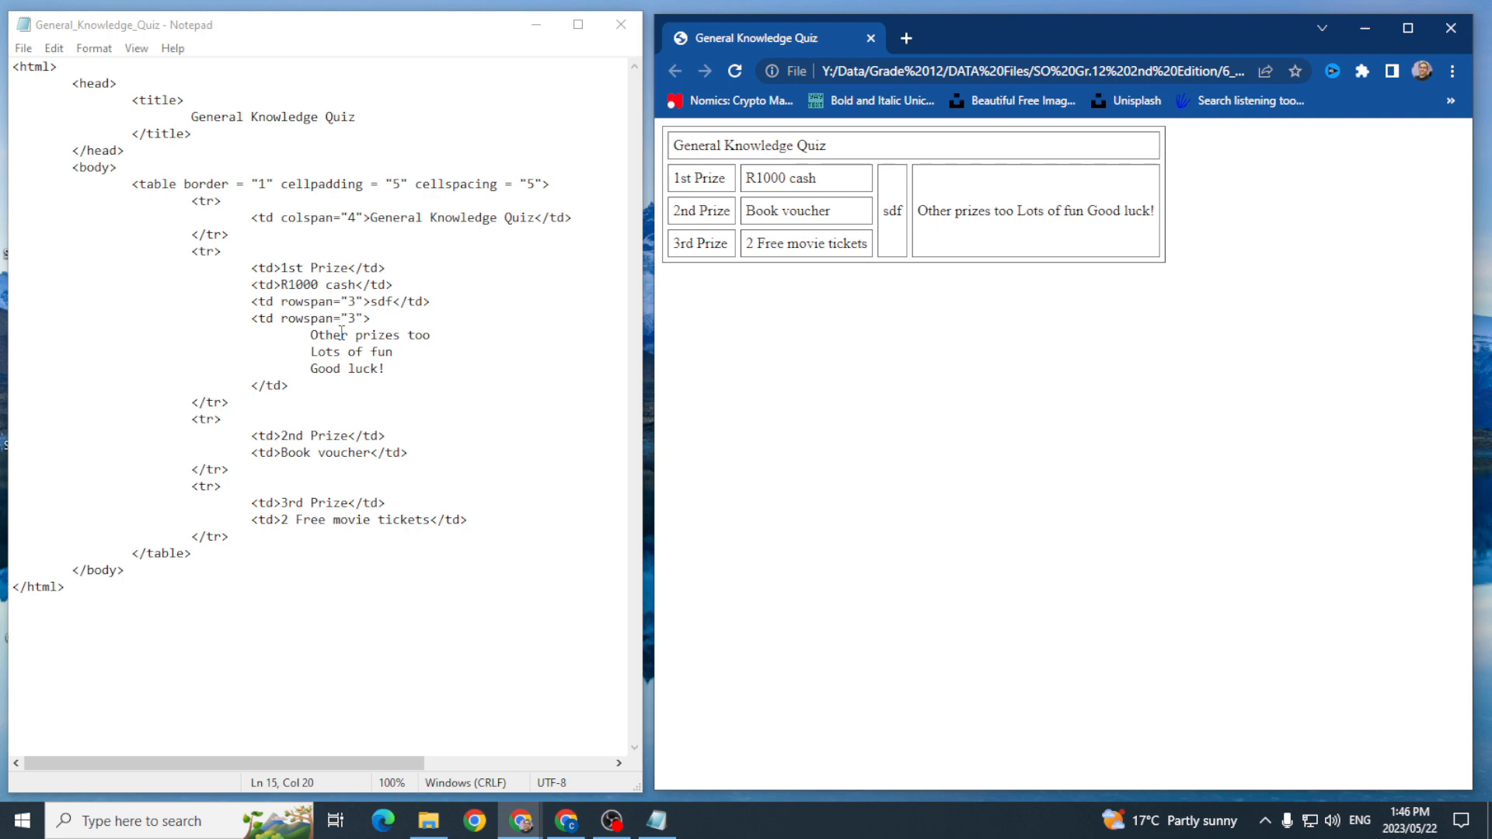
mouse_move(732, 410)
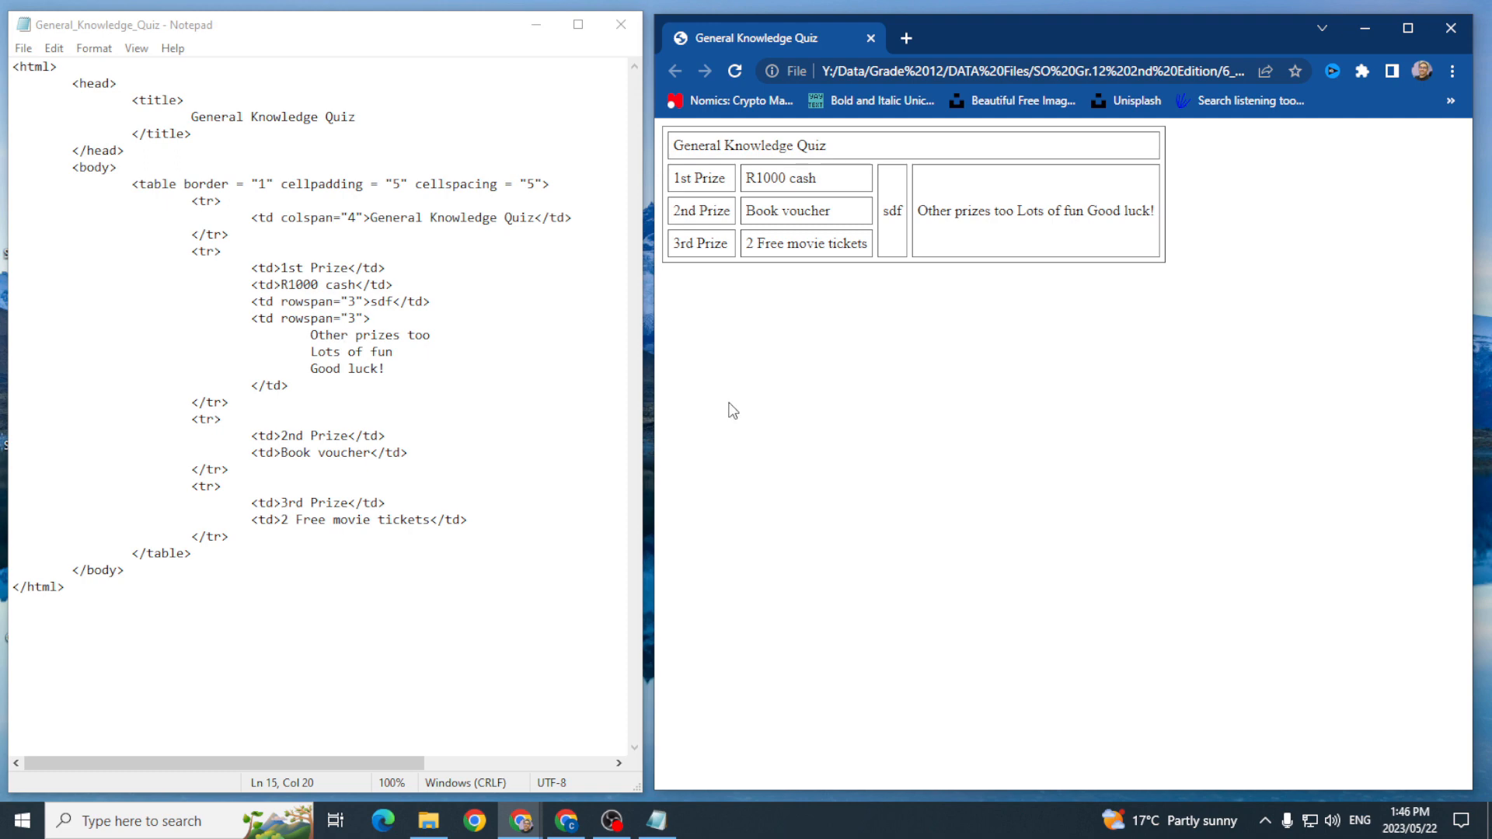
mouse_move(514, 335)
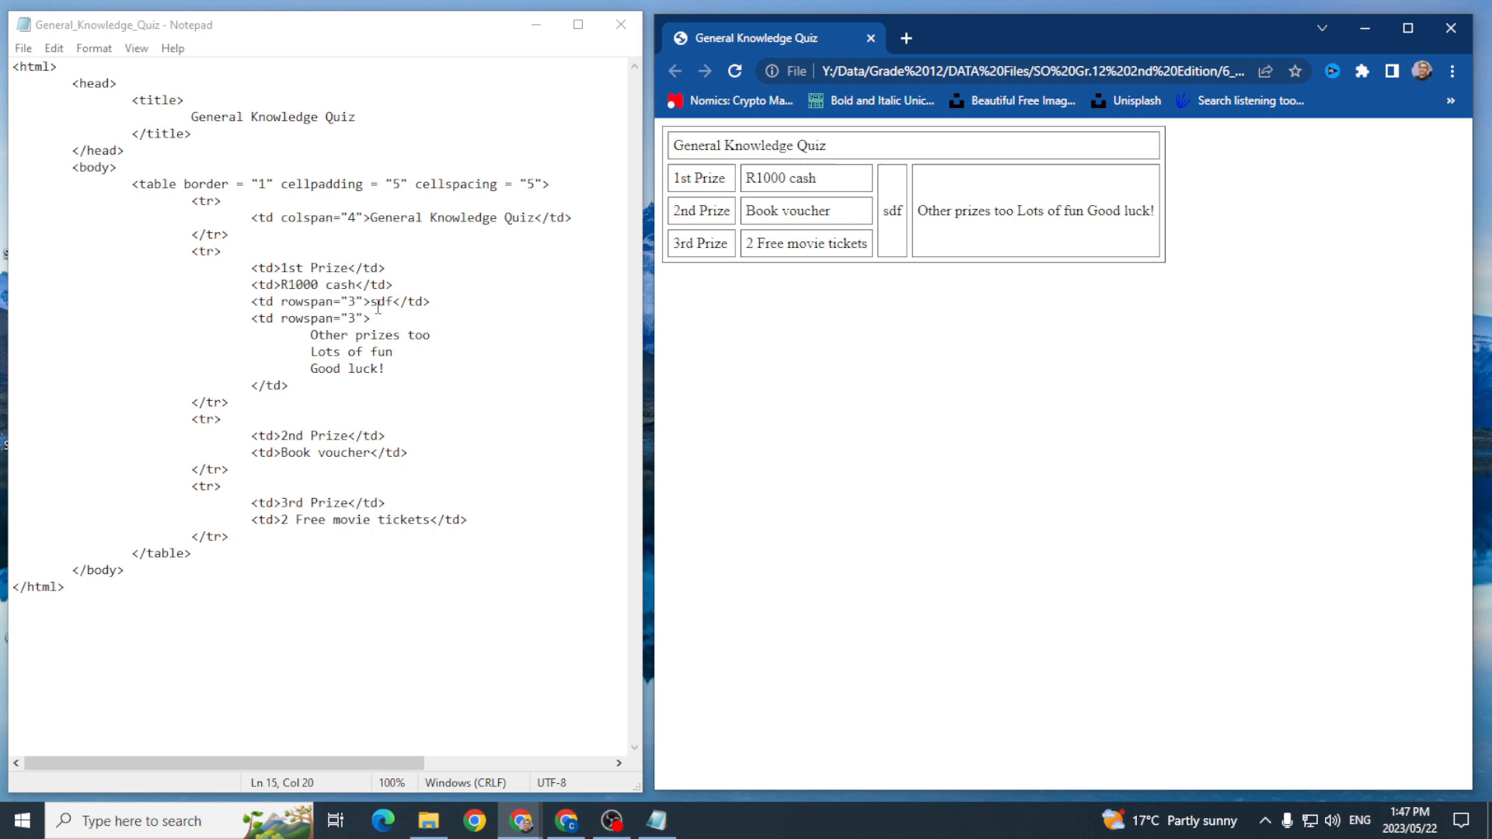
Step: Replace the sdf placeholder with <img src="Top3.jpg" /> in the three-row cell
double_click(392, 302)
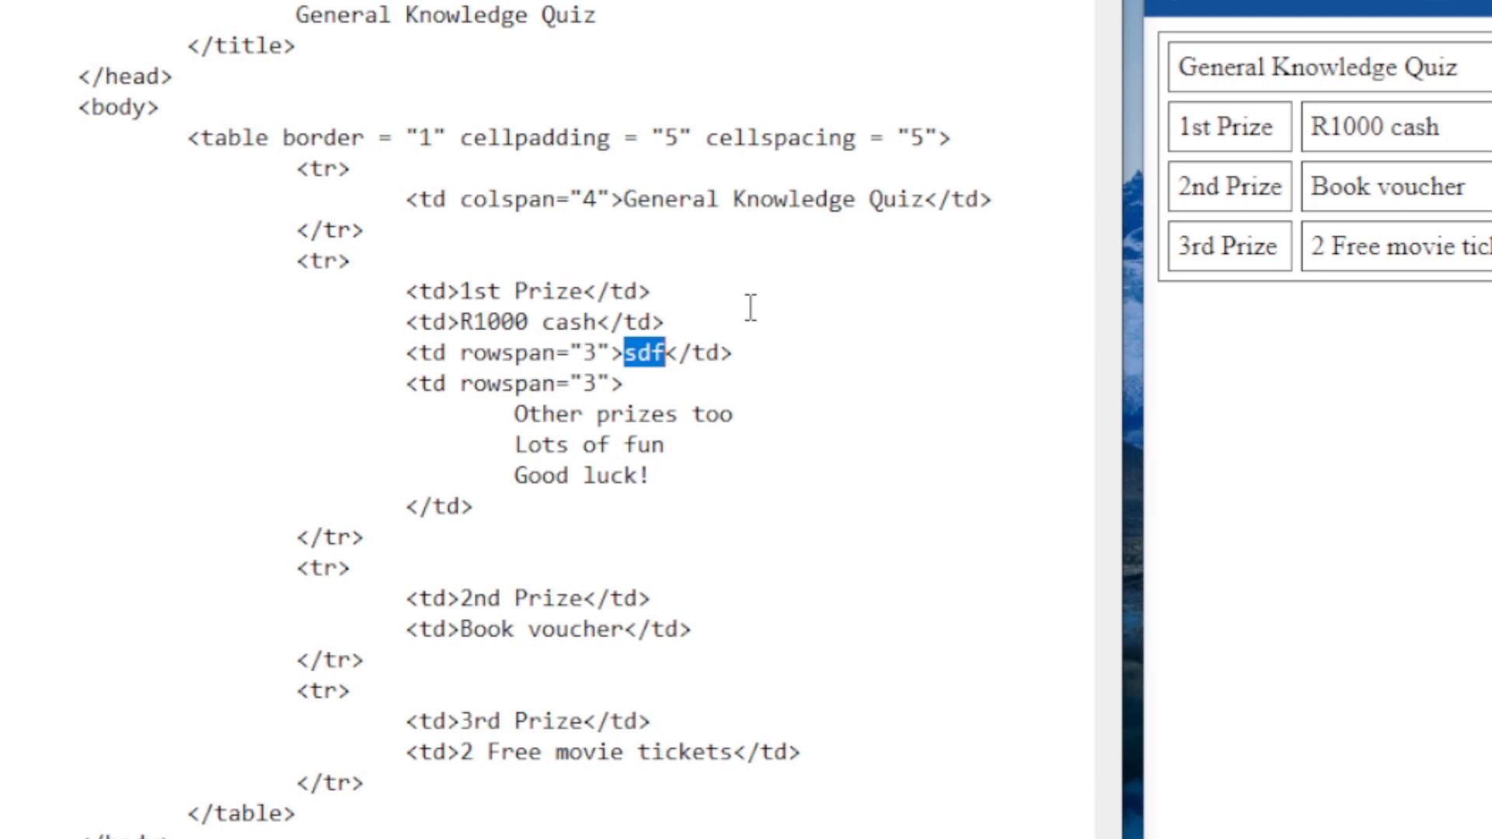
type("<img")
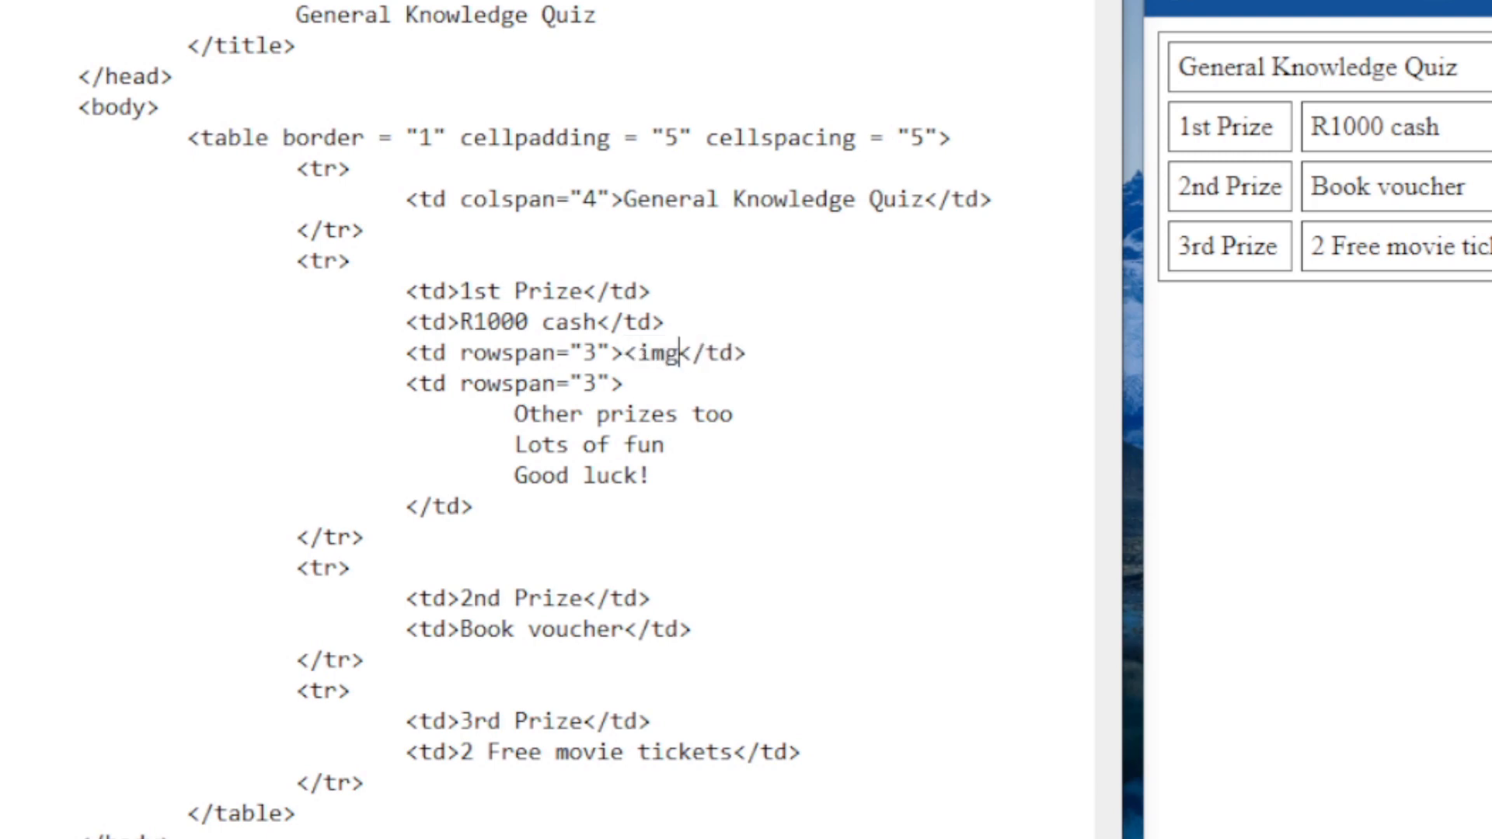
type("src")
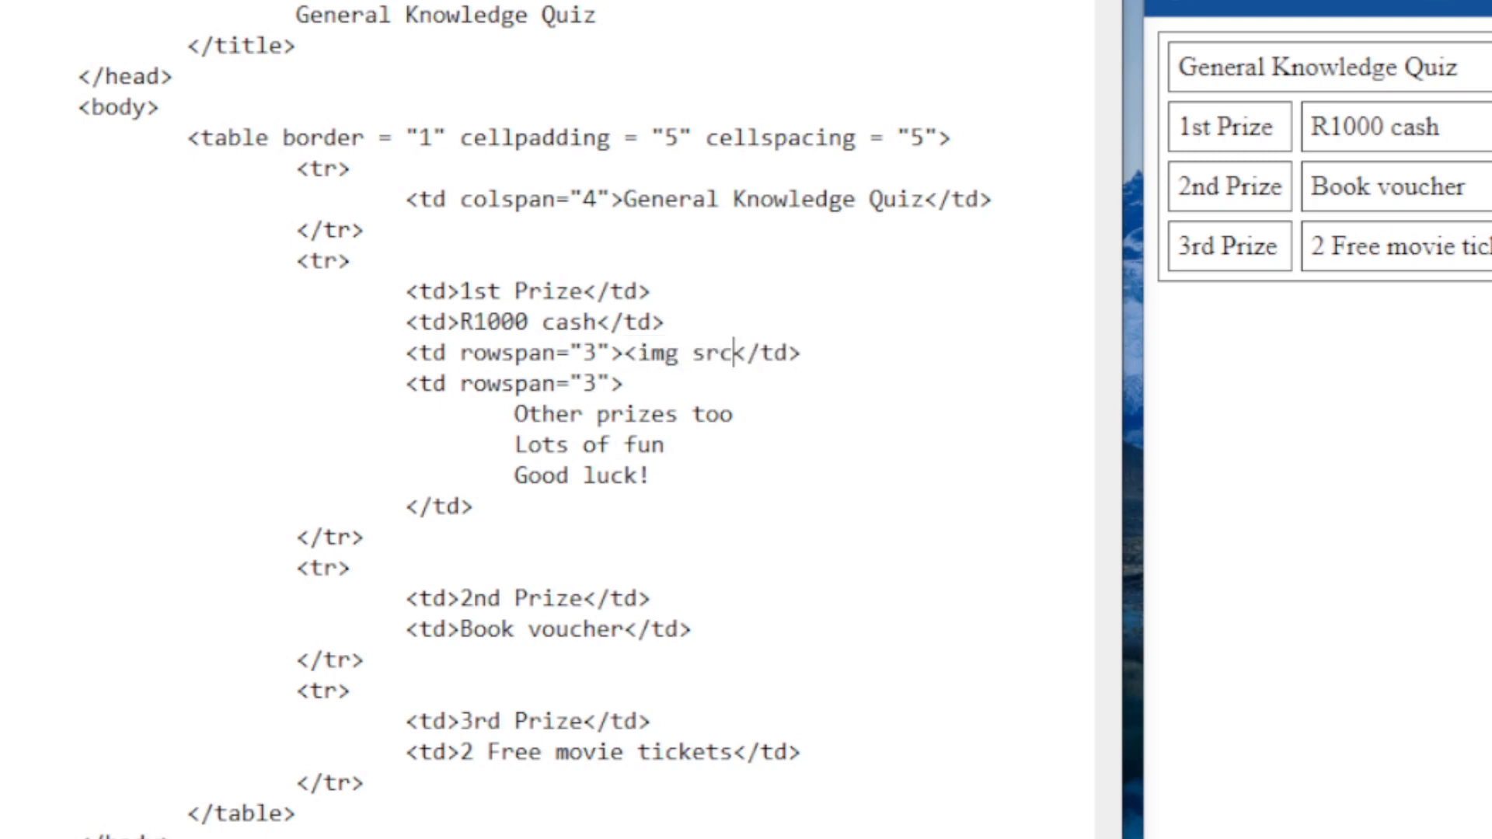
type("=")
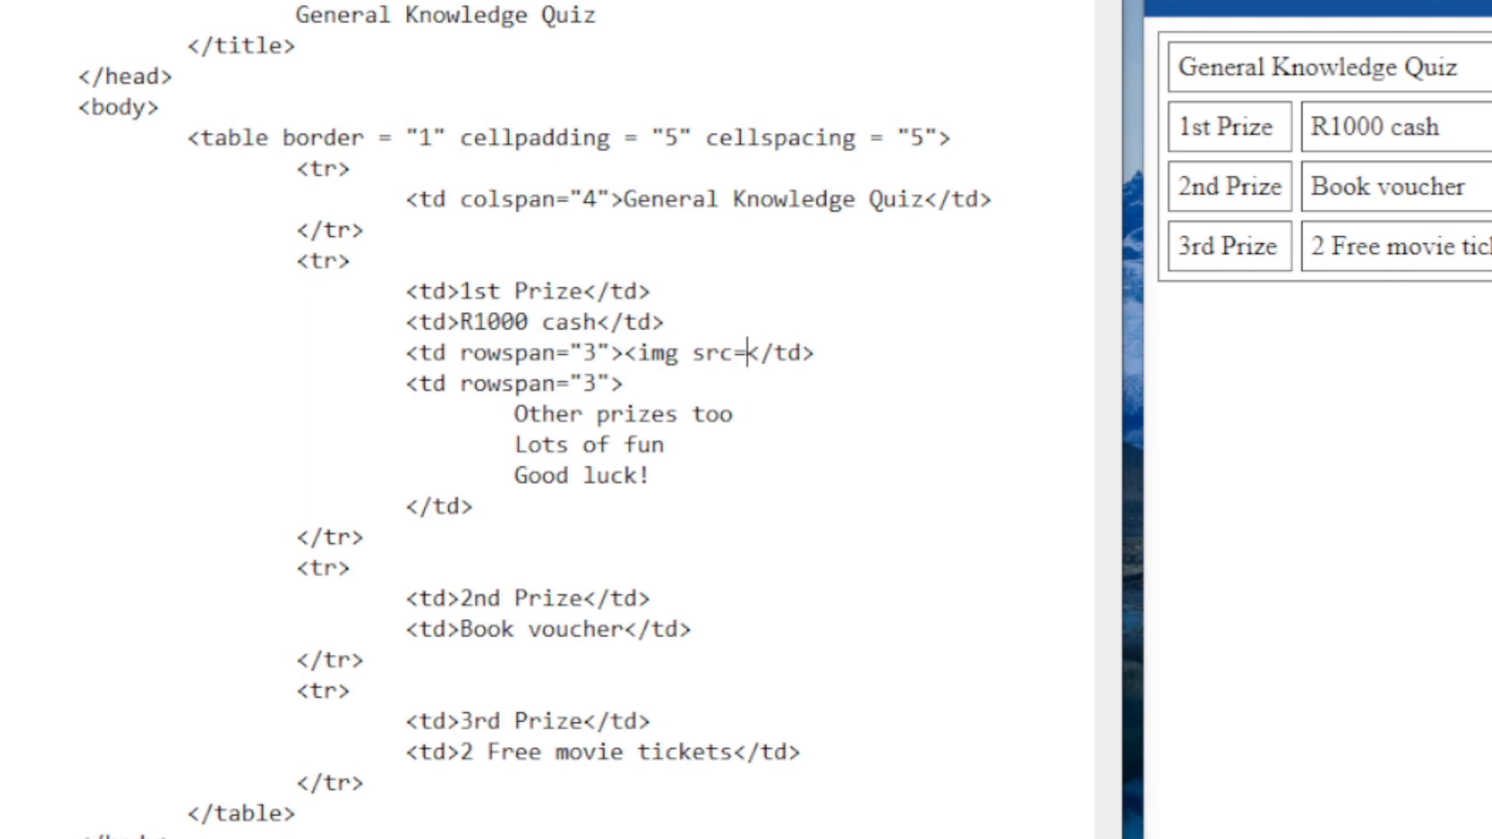
type("\"")
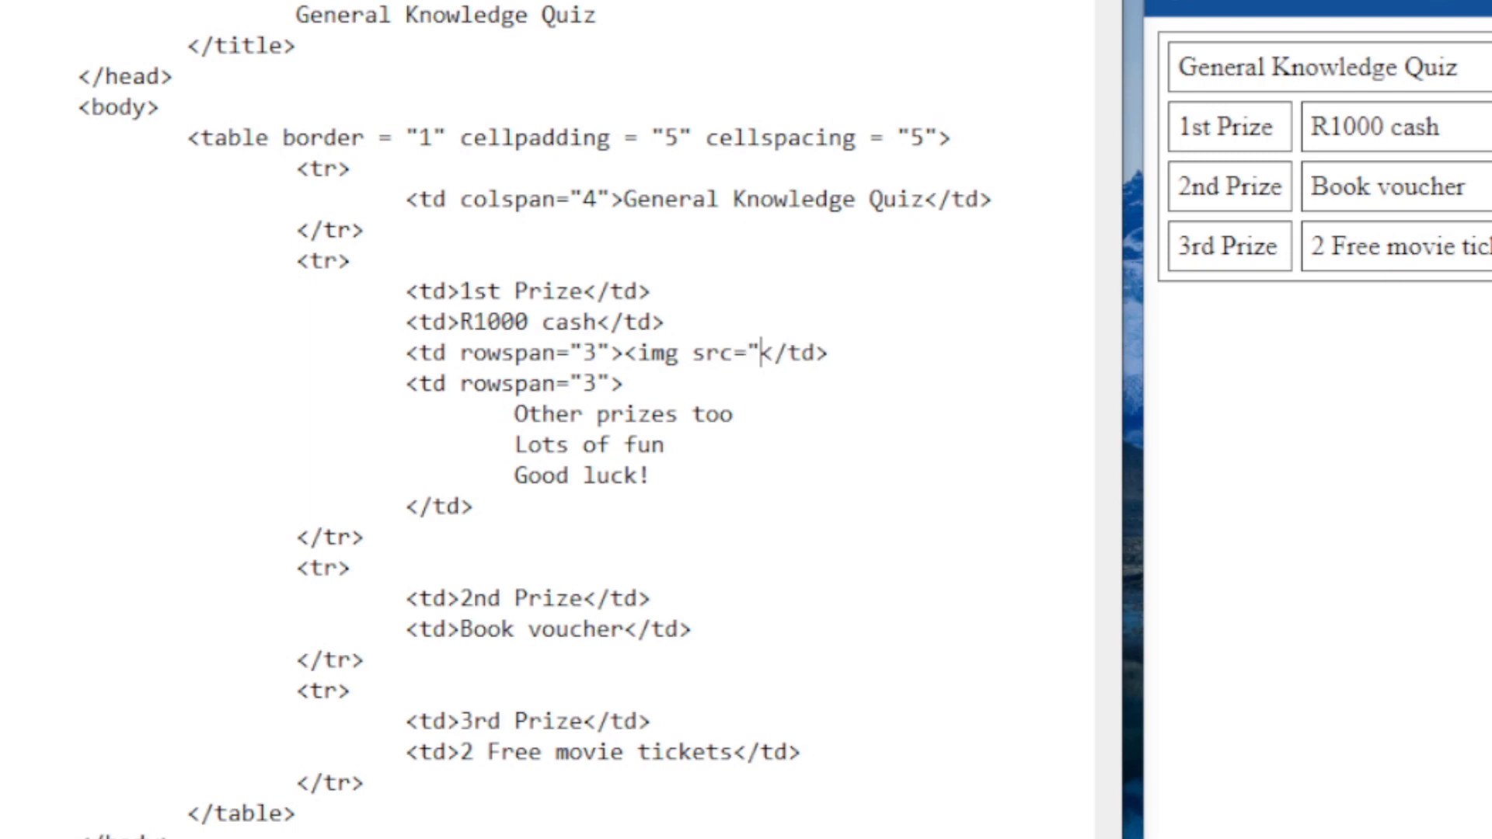
type("Top3.")
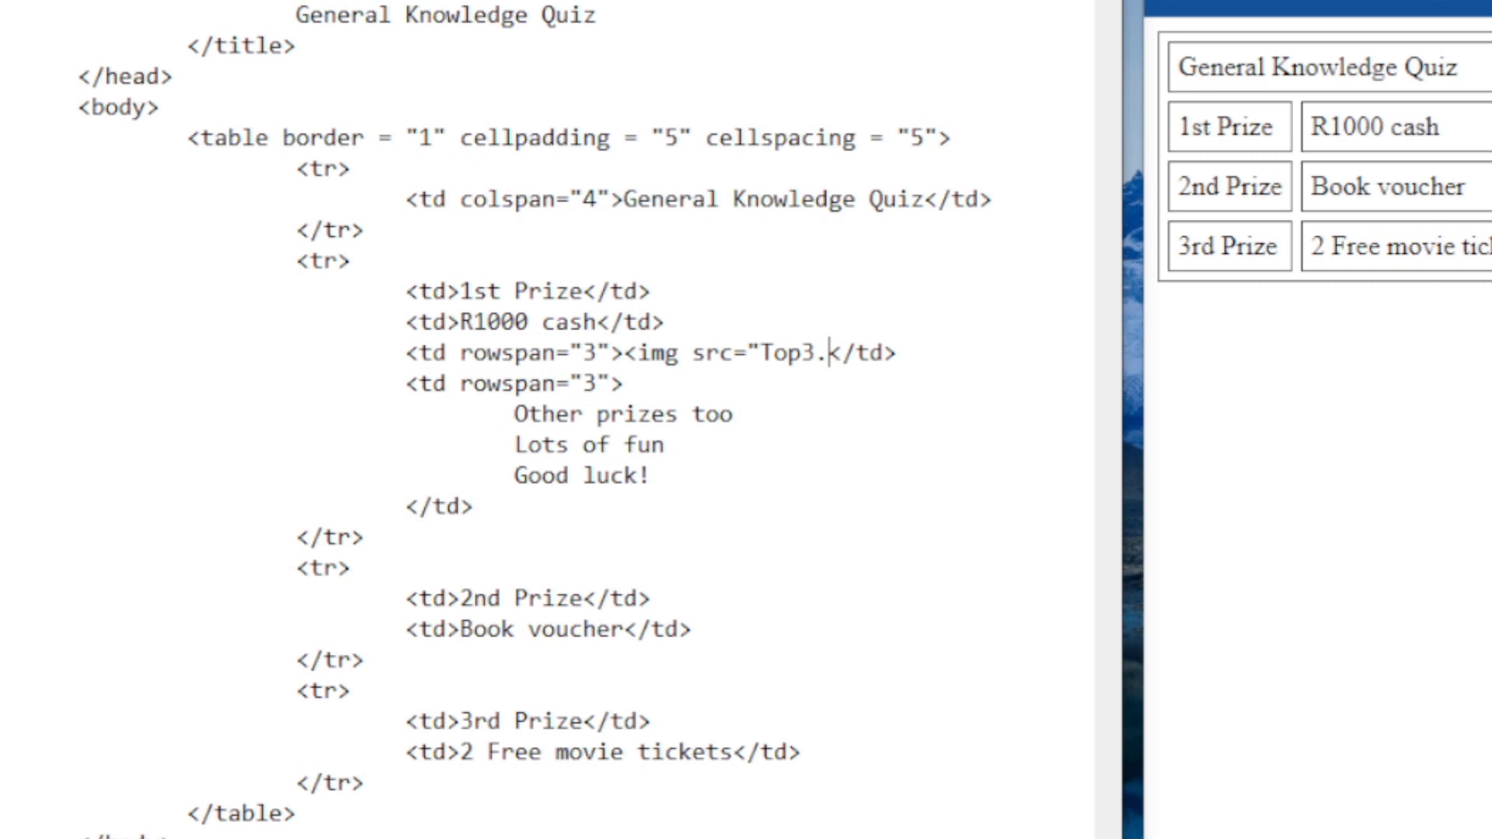
type("jpg")
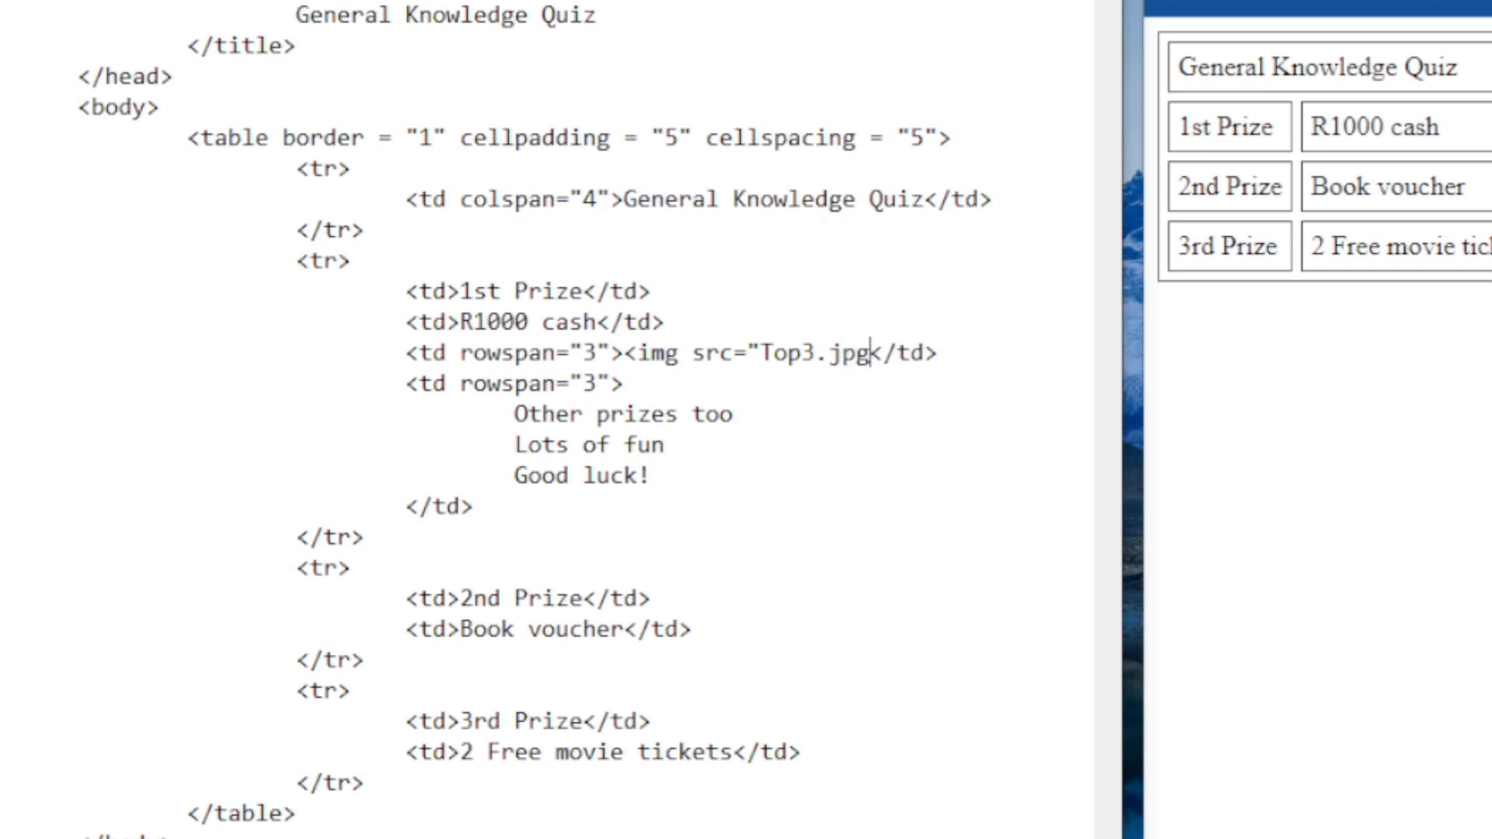
type("\"")
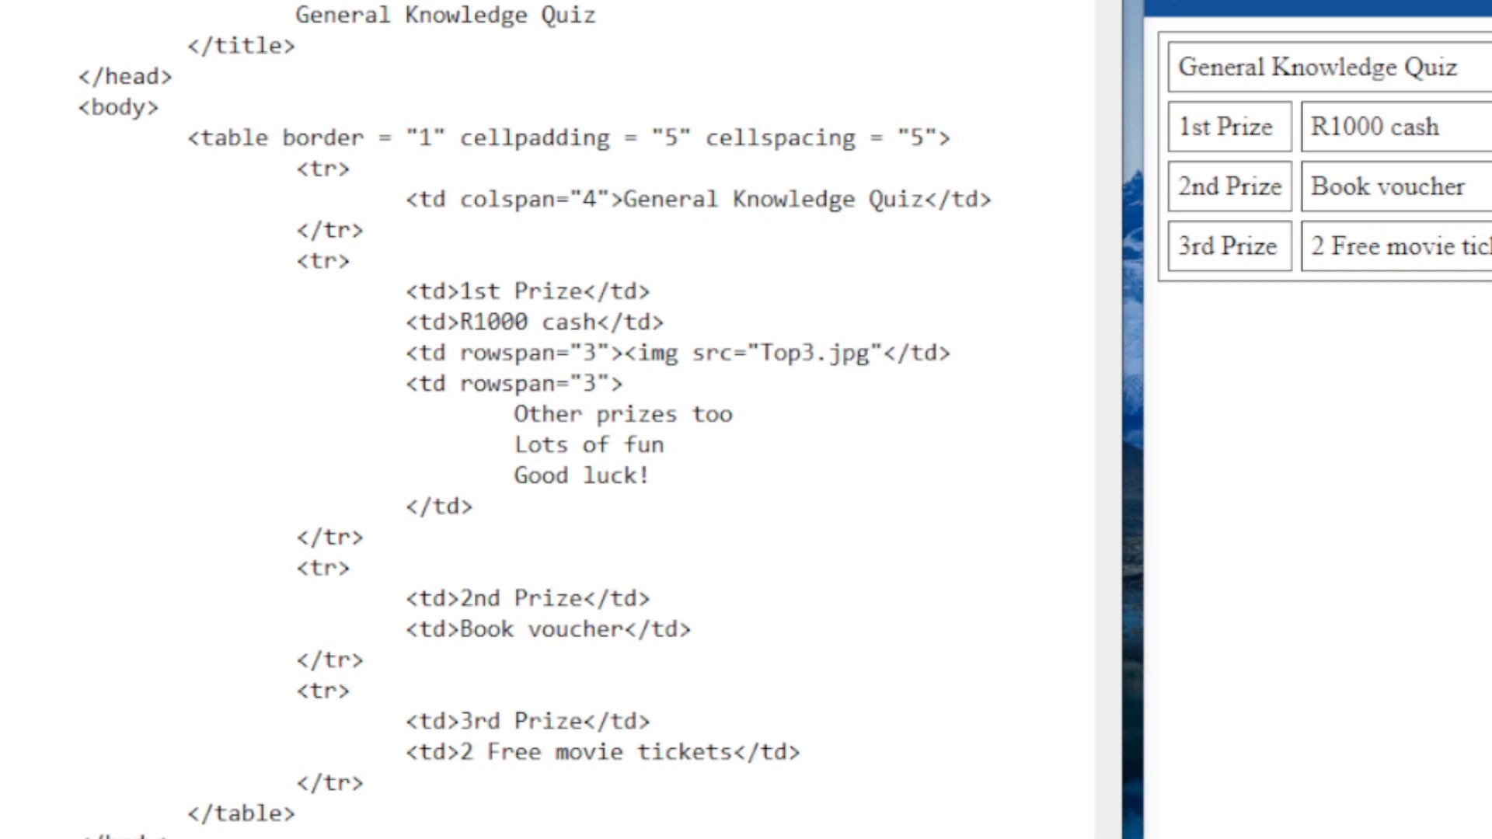
type("/>")
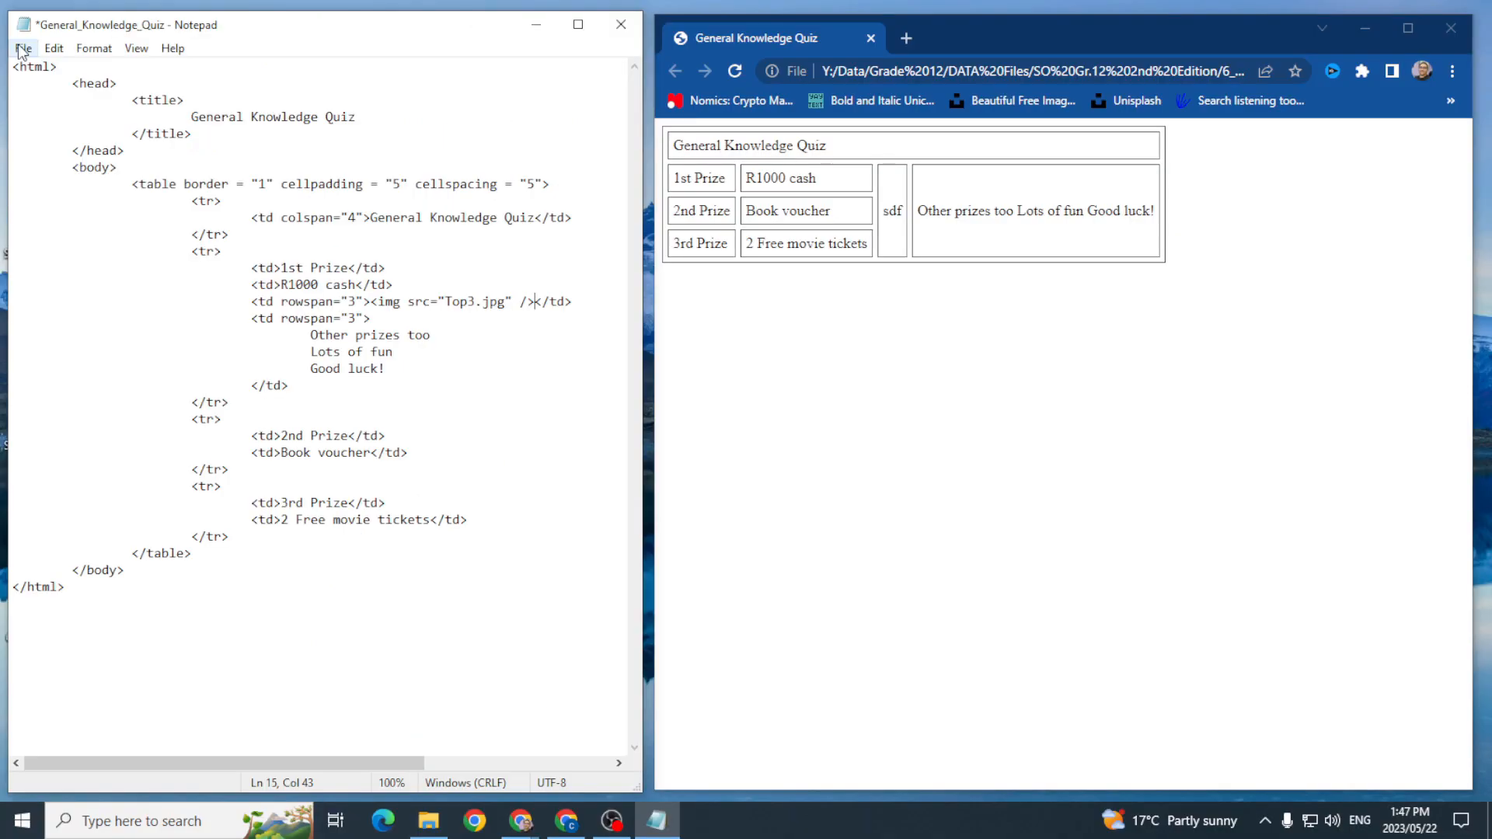
Step: Save the page and reload Chrome to show the Top3.jpg picture in the cell
left_click(22, 47)
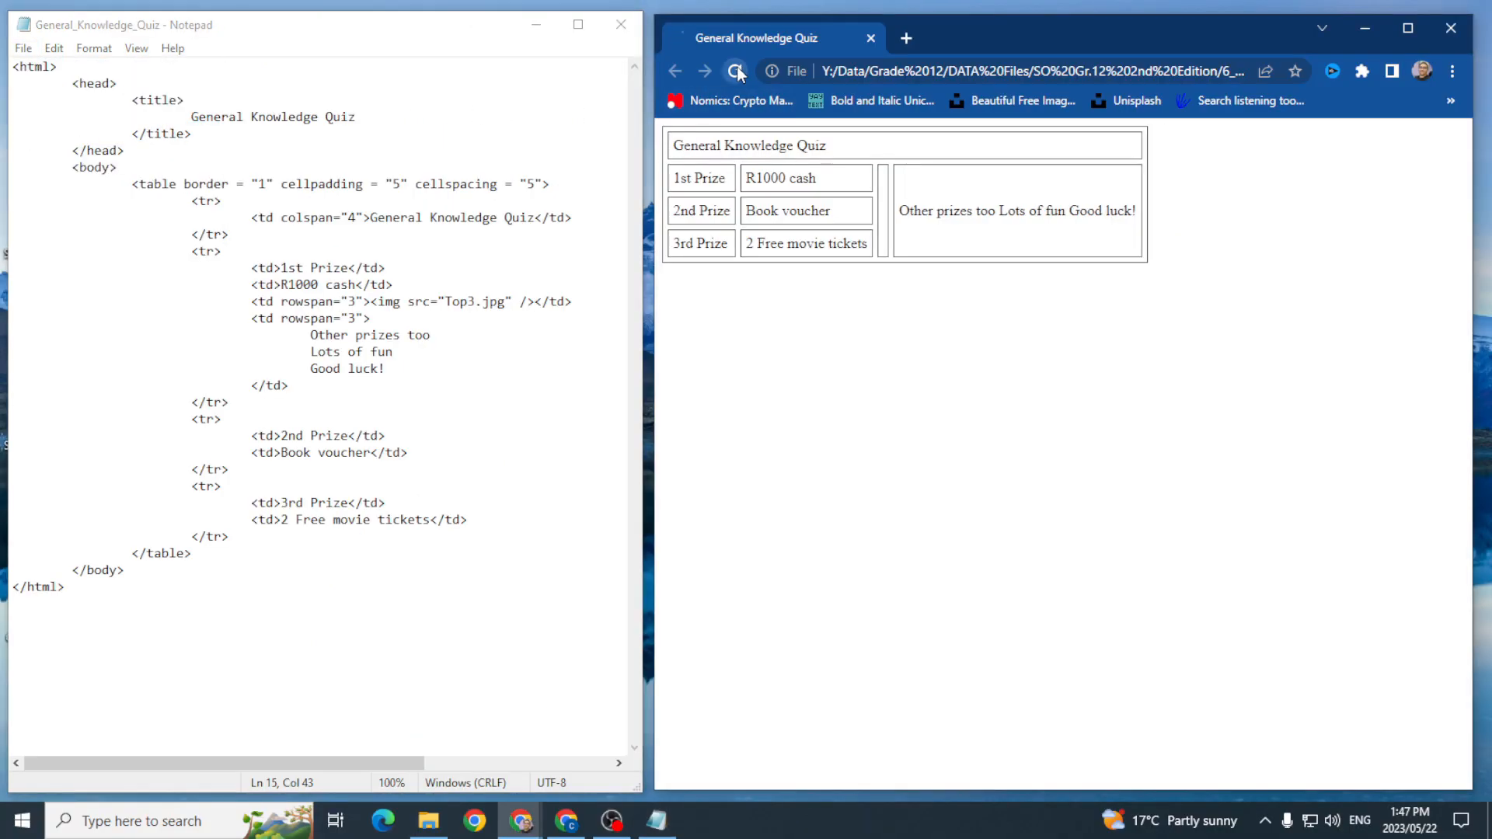
left_click(737, 71)
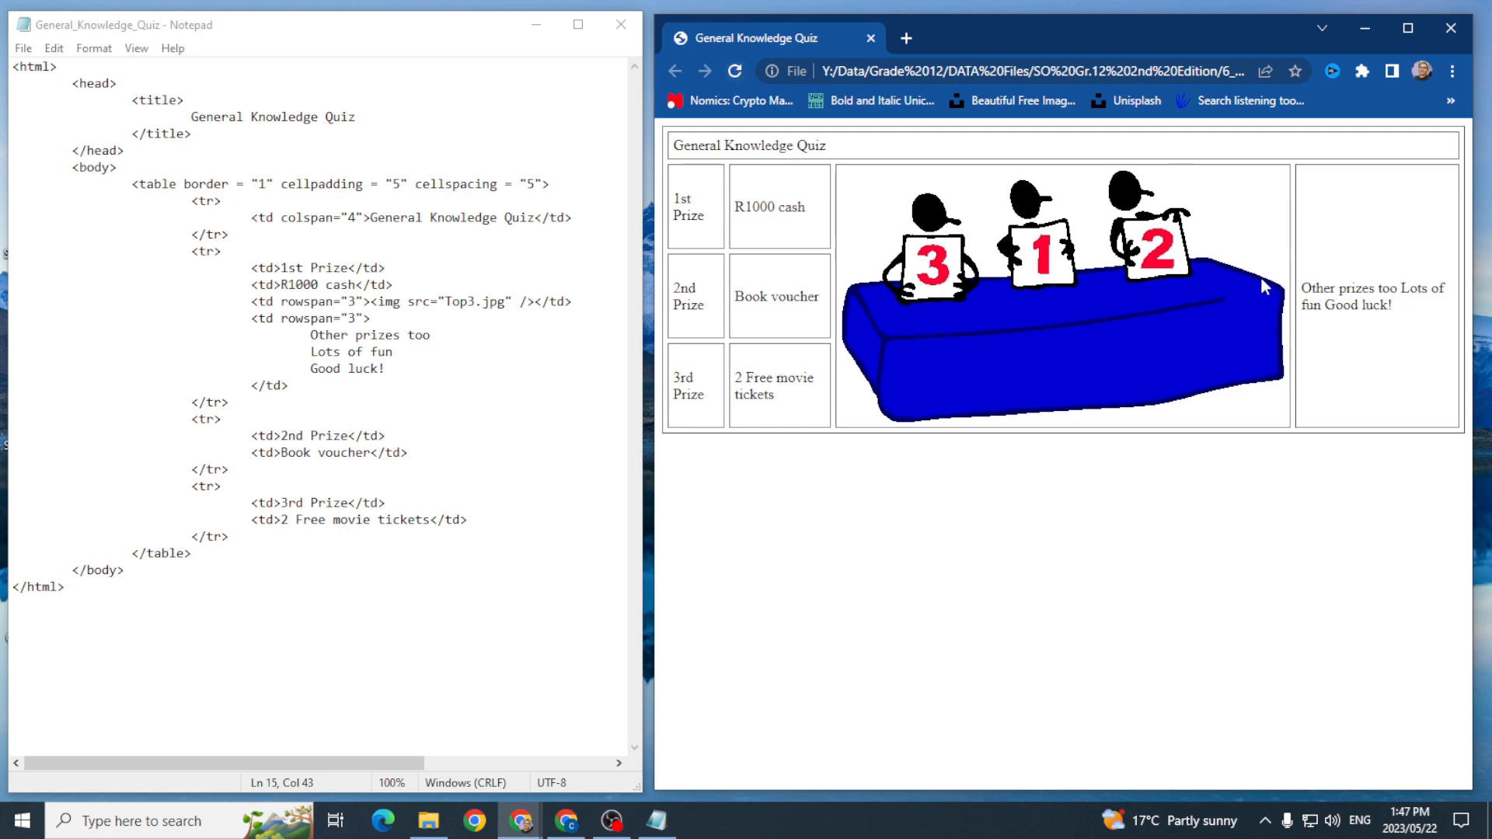
mouse_move(1230, 298)
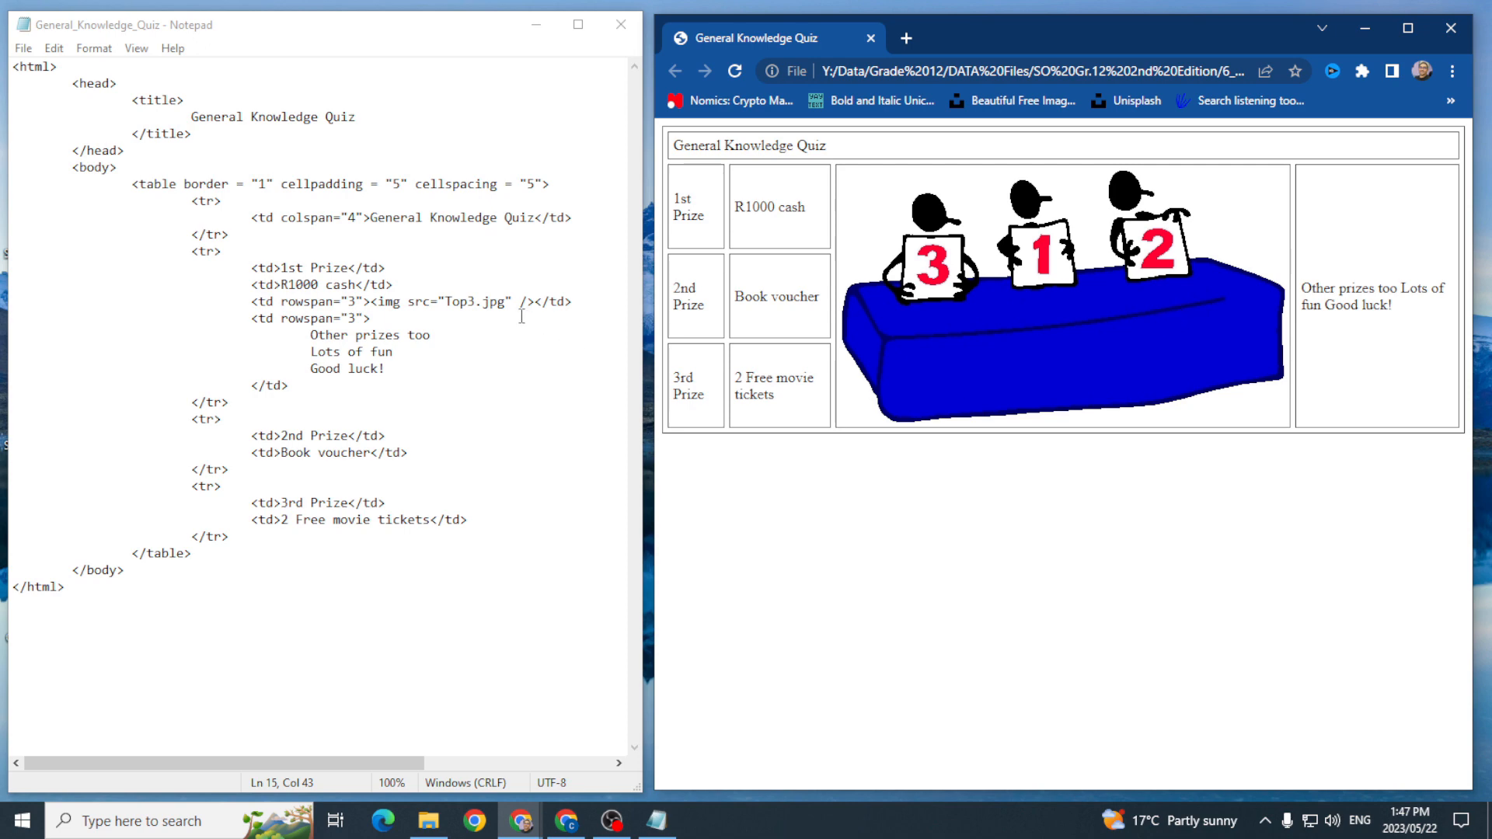
left_click(373, 302)
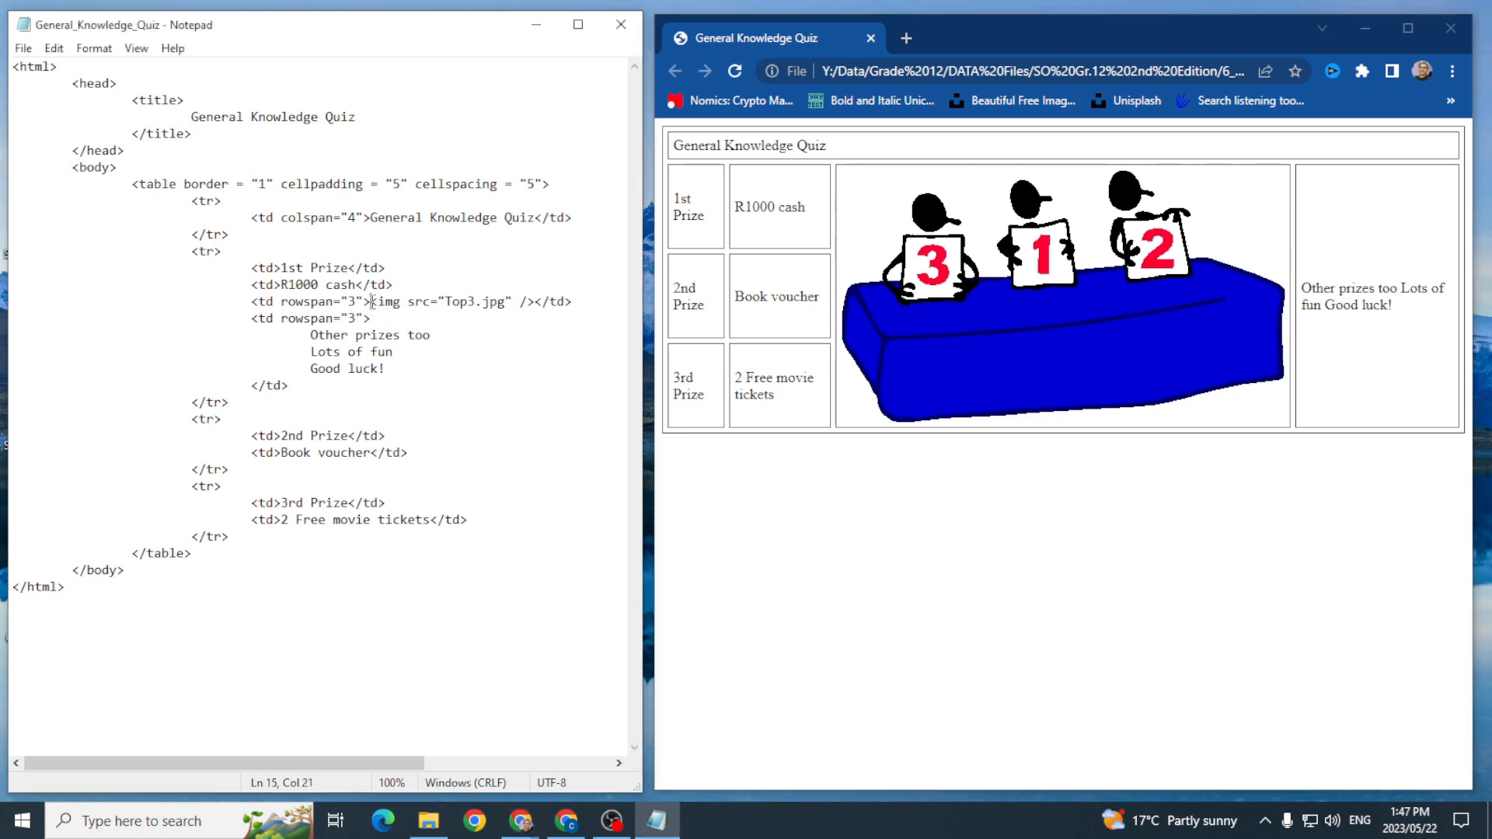
Step: Add width="200" to the Top3.jpg image tag after the src attribute
left_click_drag(373, 301, 536, 302)
type("w")
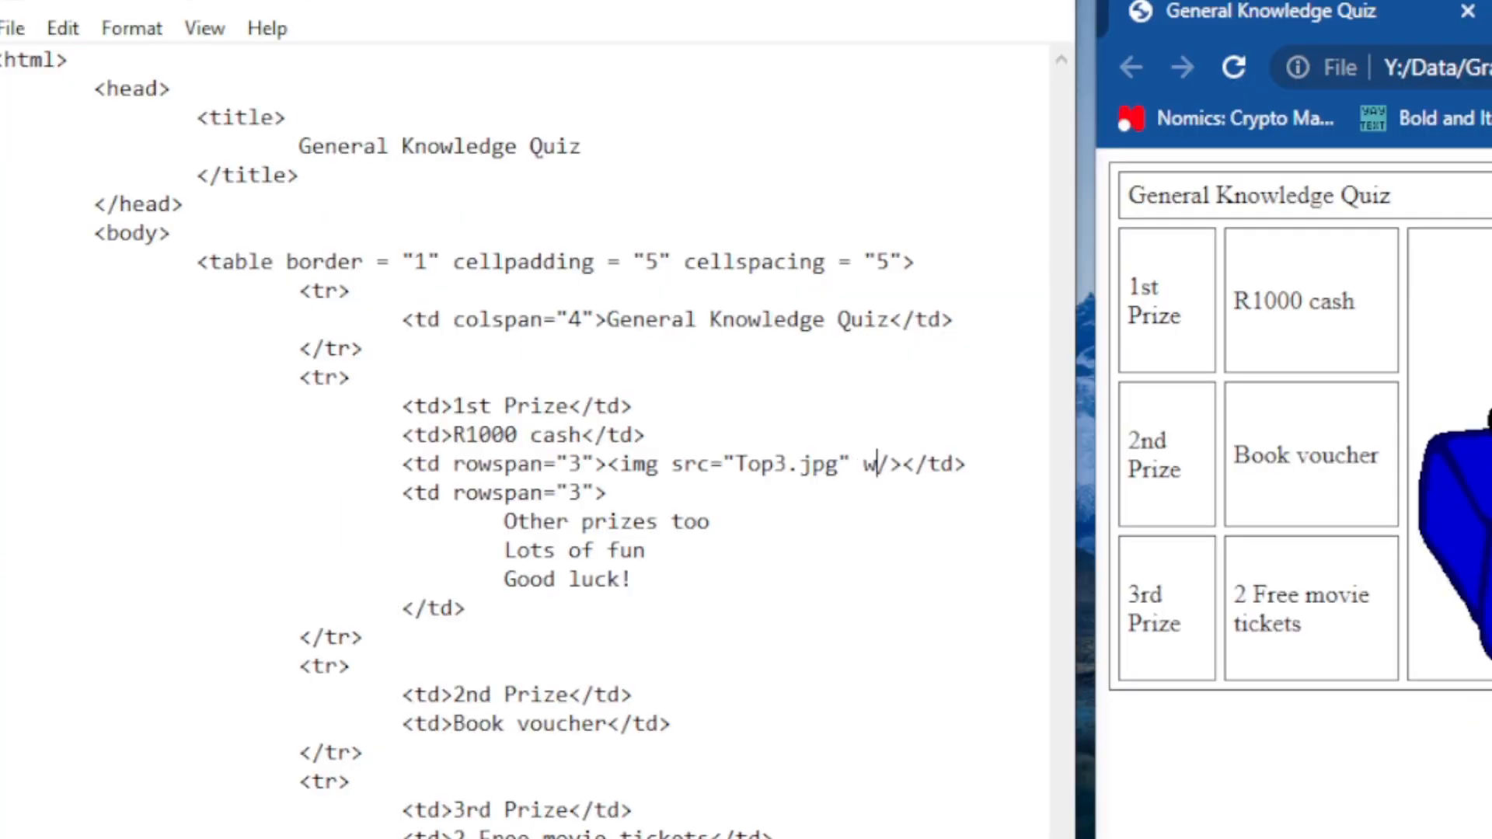
type("idth=\"")
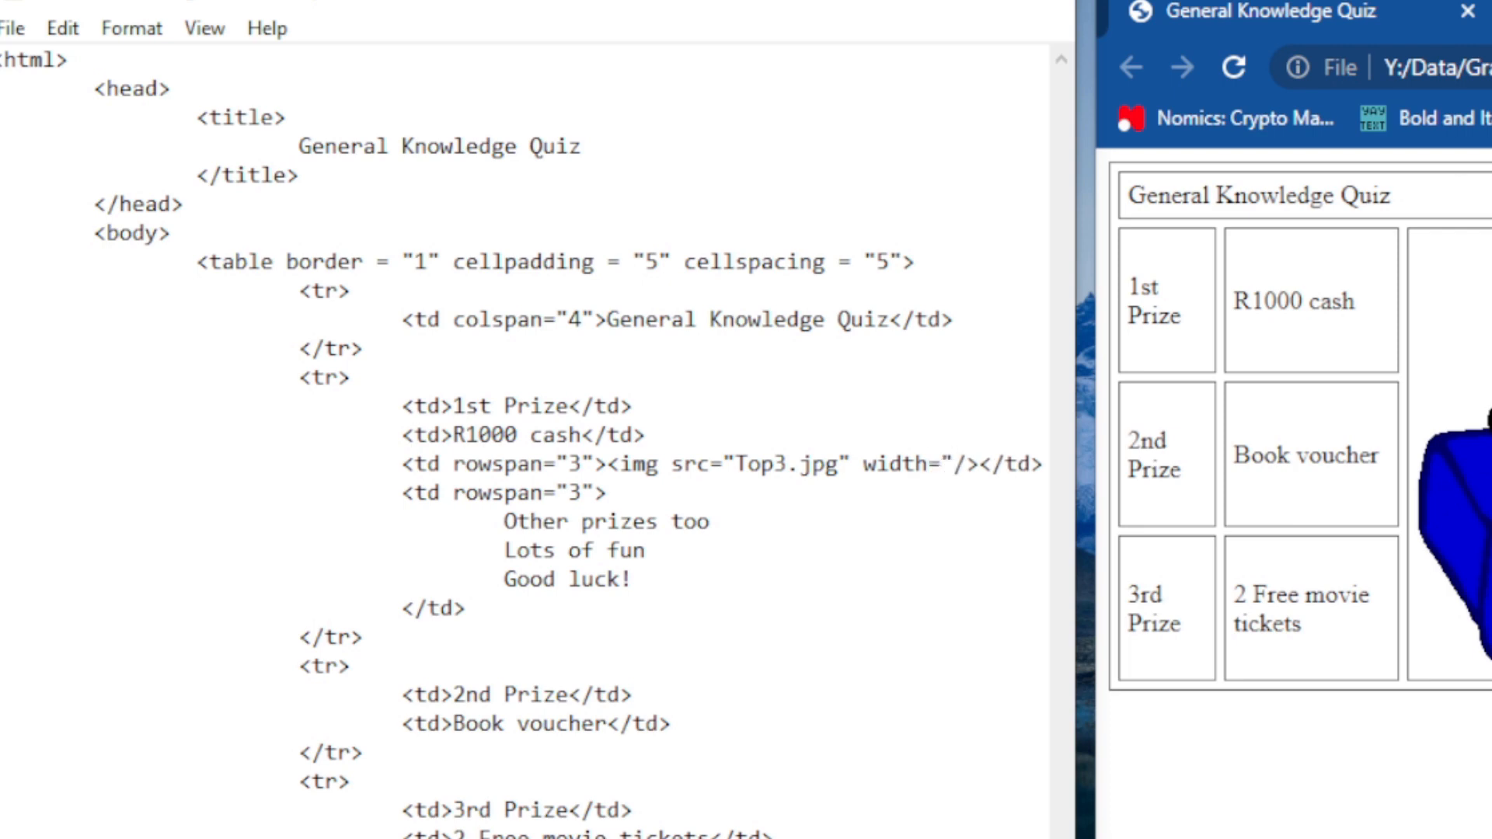
type("200\"")
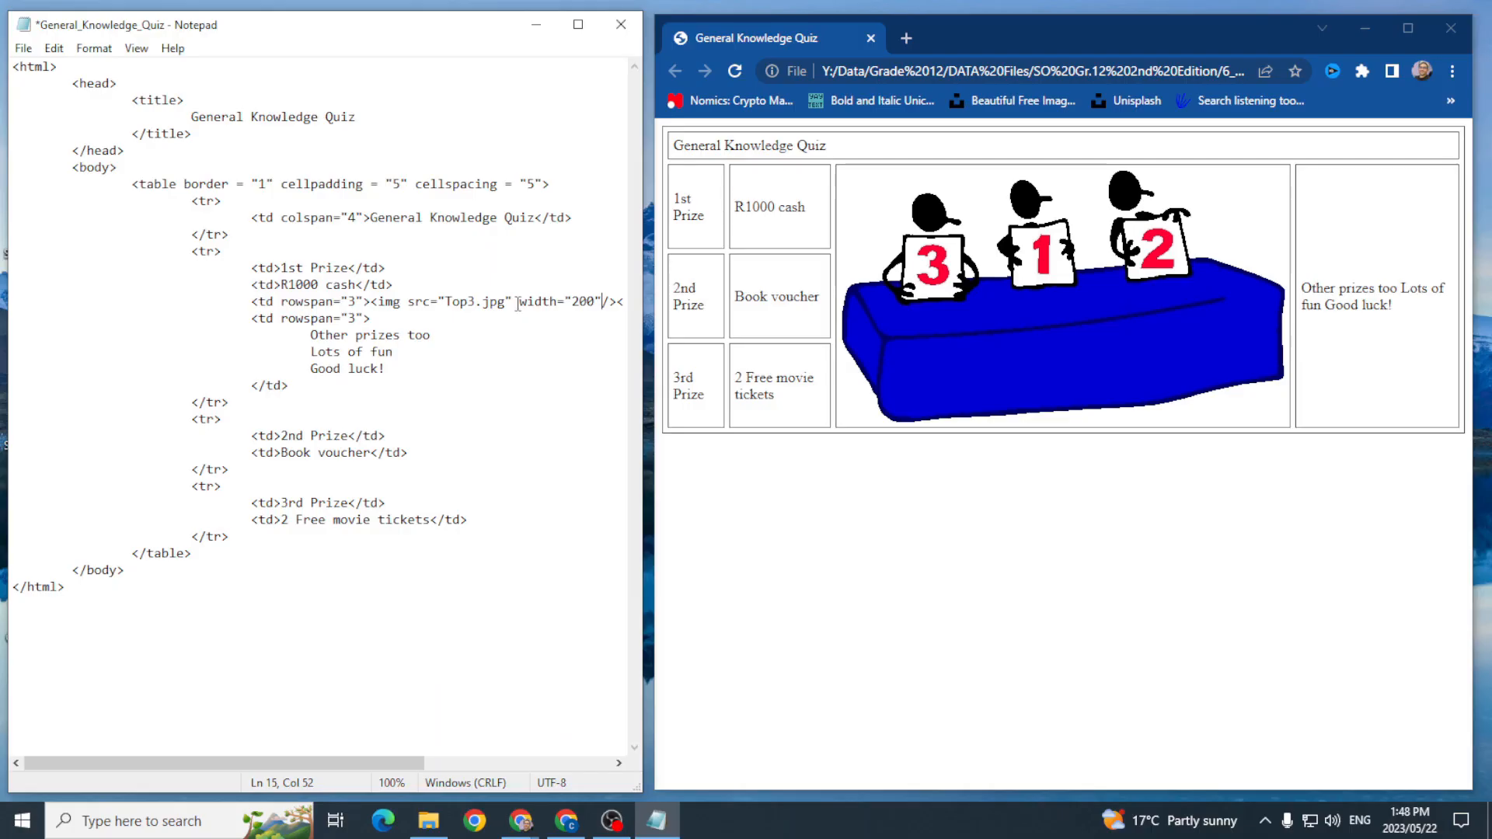
double_click(561, 302)
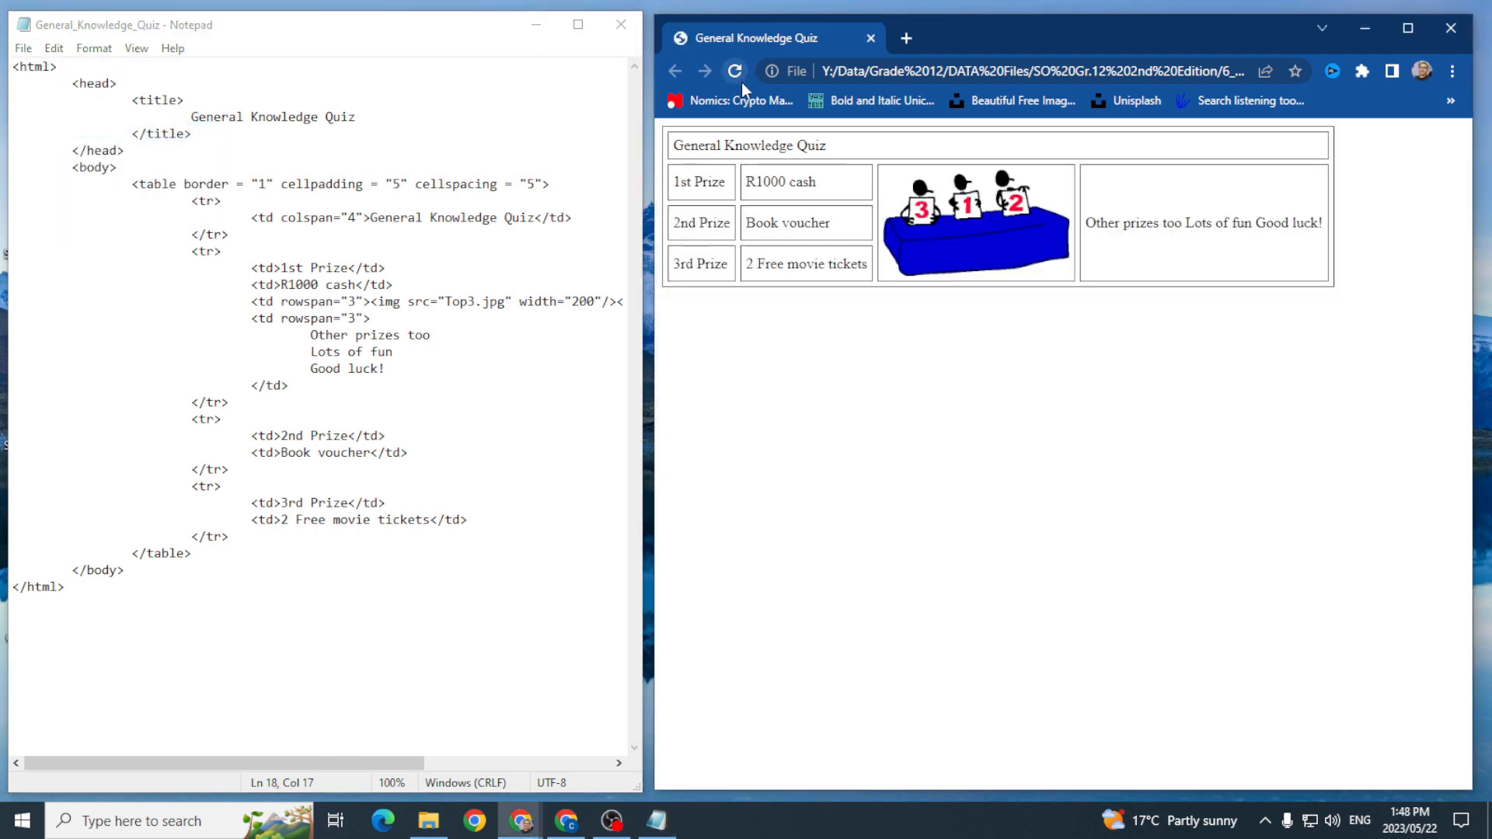
mouse_move(759, 143)
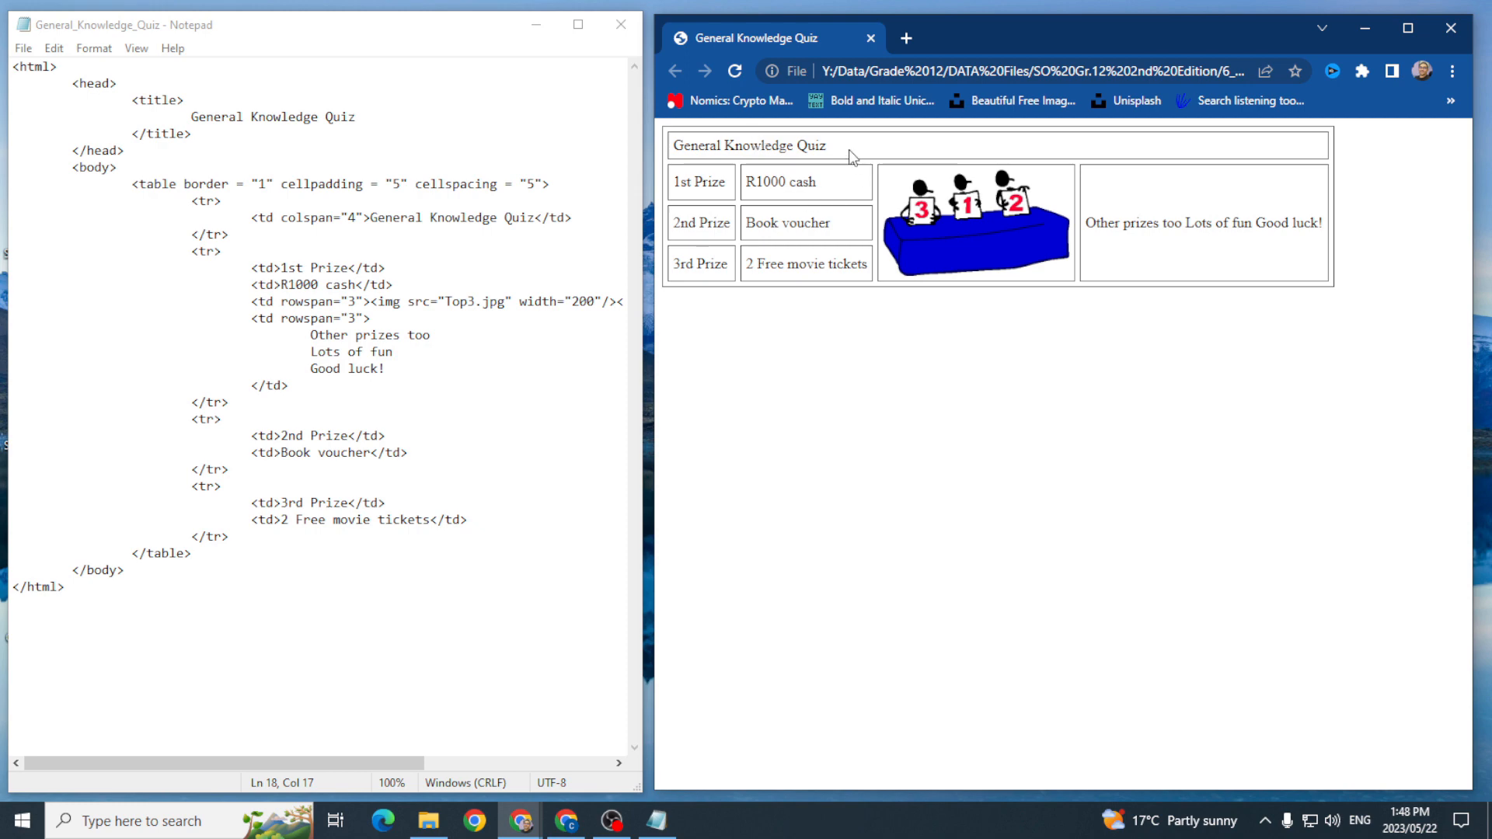
mouse_move(885, 181)
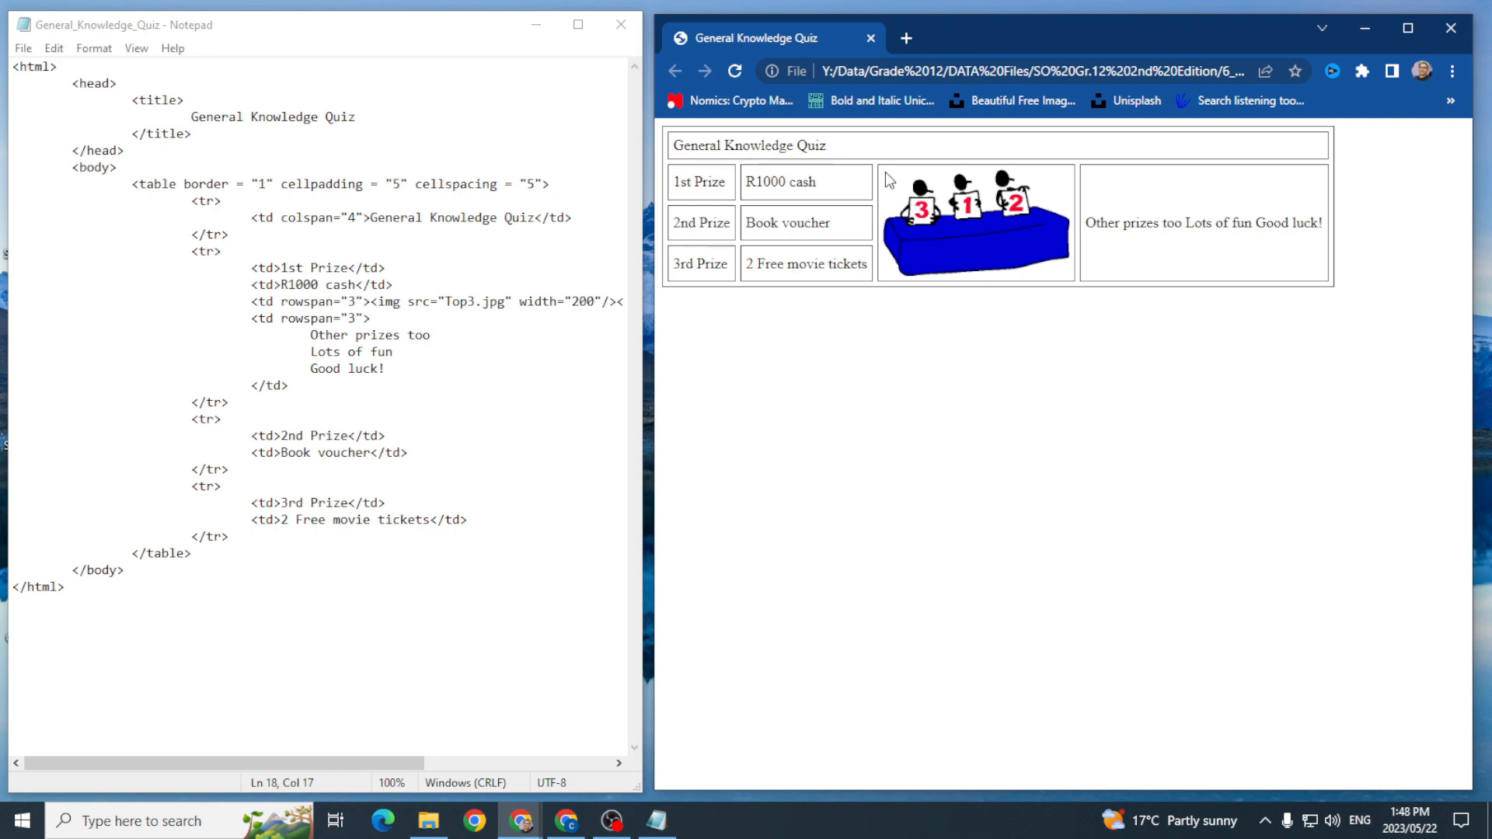
mouse_move(927, 187)
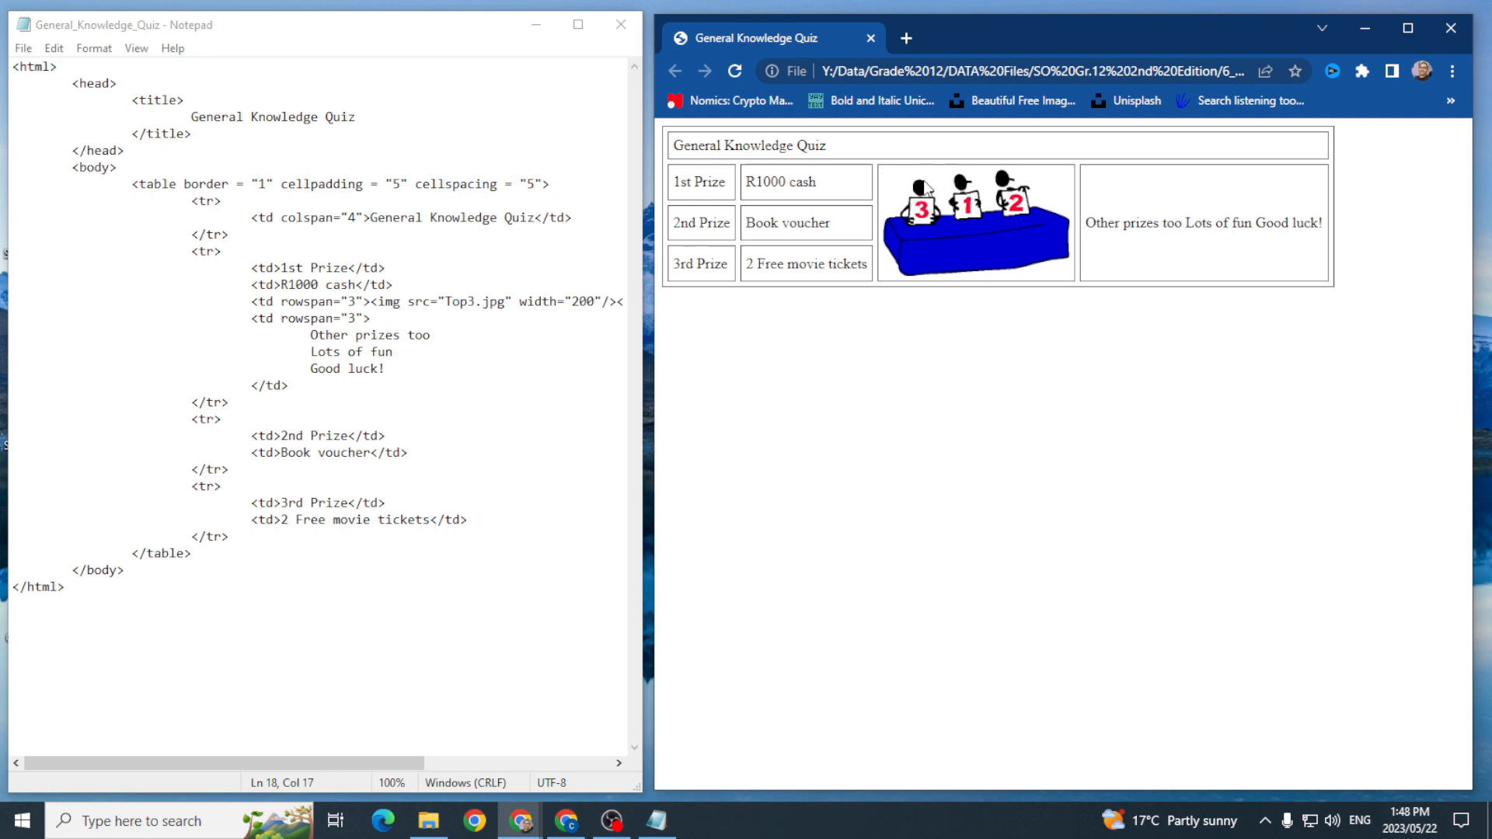
mouse_move(357, 675)
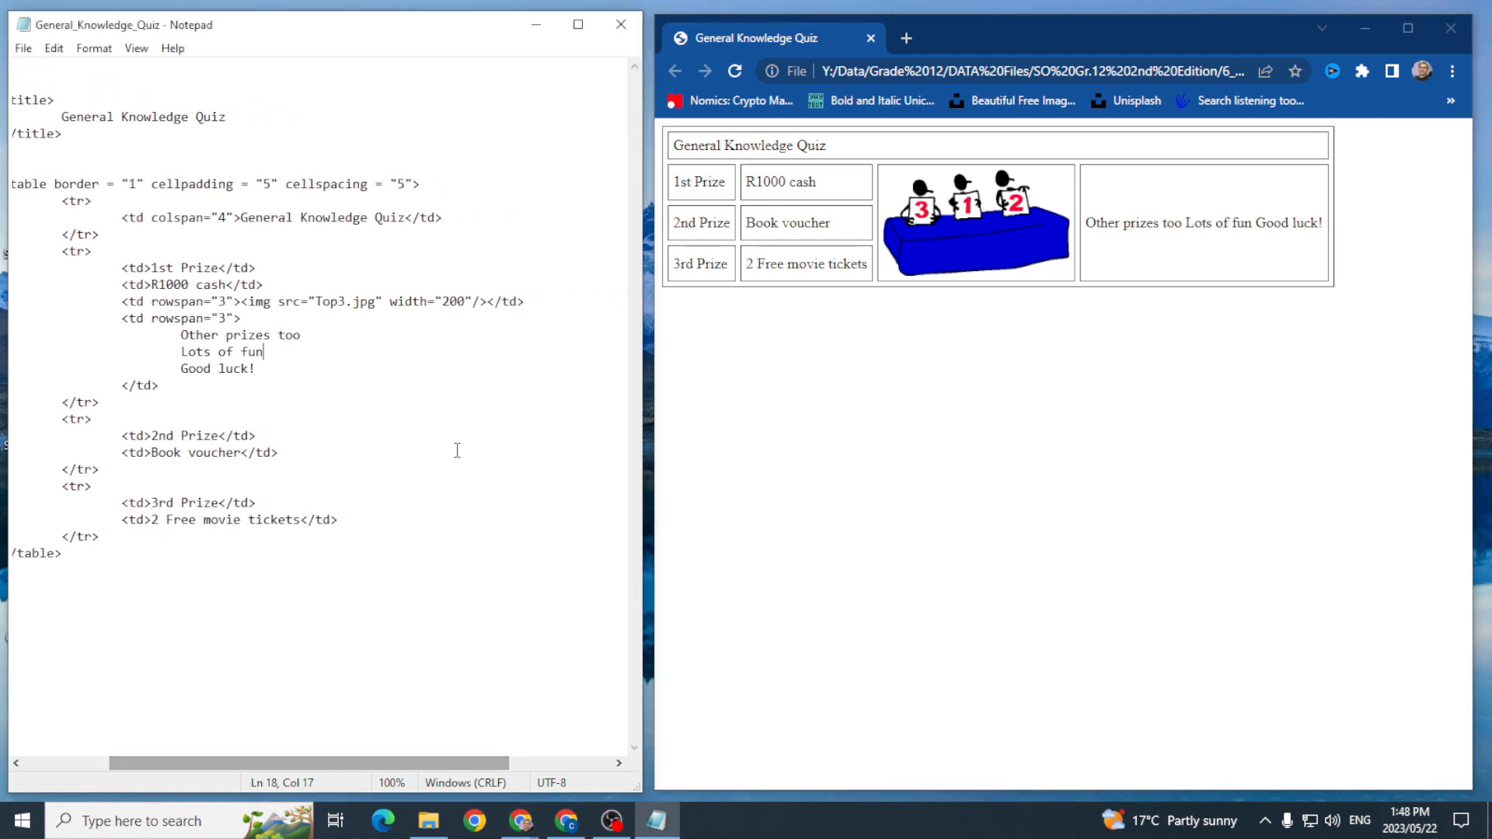
mouse_move(437, 322)
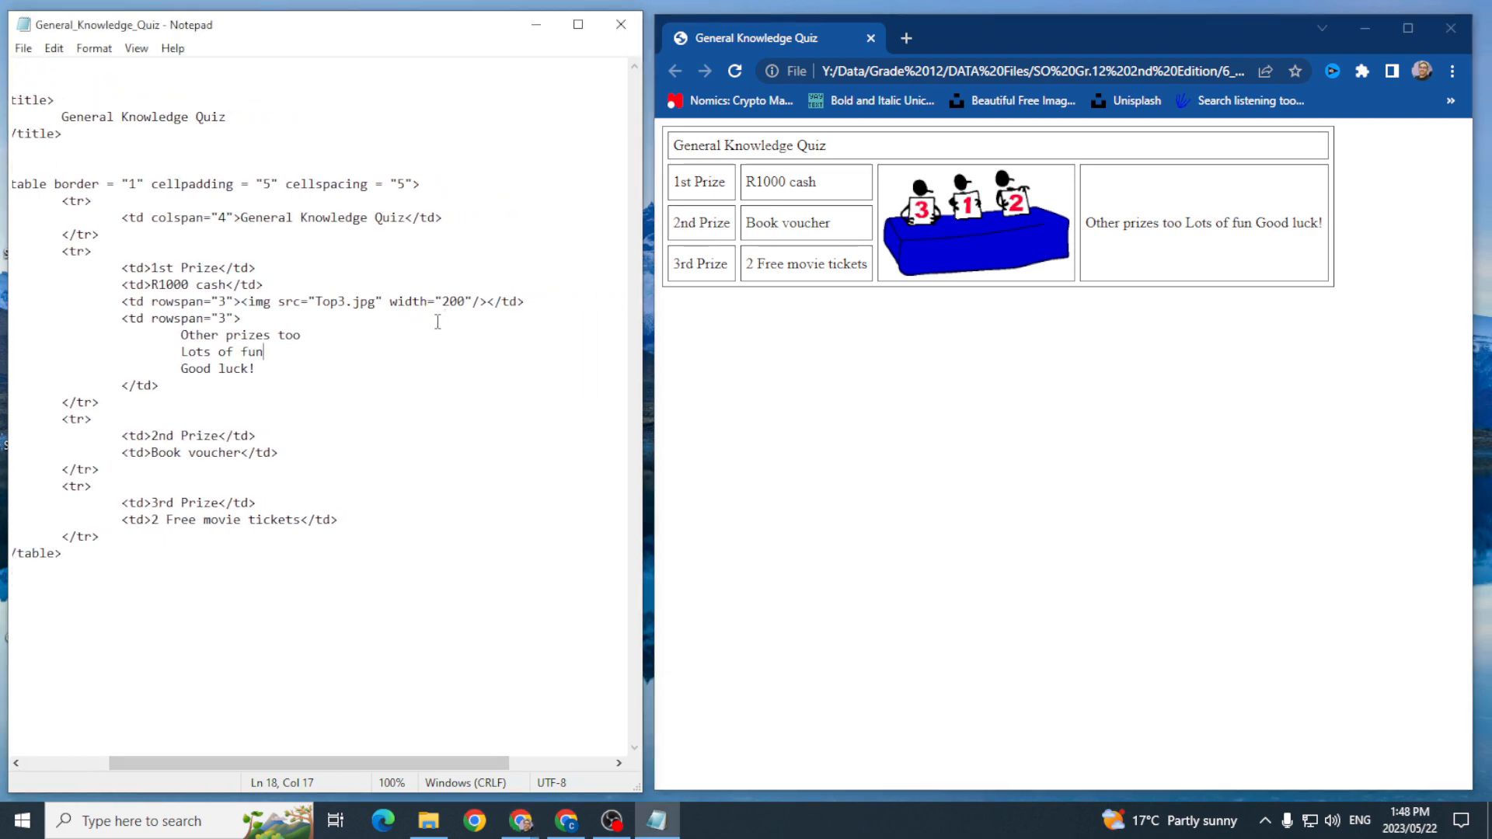